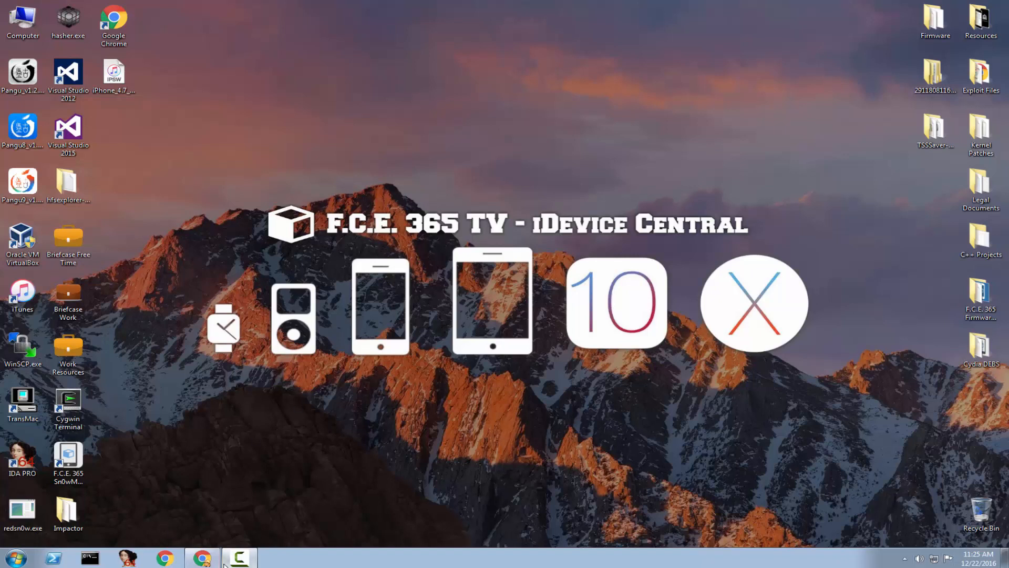
# Skim qwertyoruiop's recent tweets, then switch to the yalu.qwertyoruiop.com download page
pyautogui.click(202, 558)
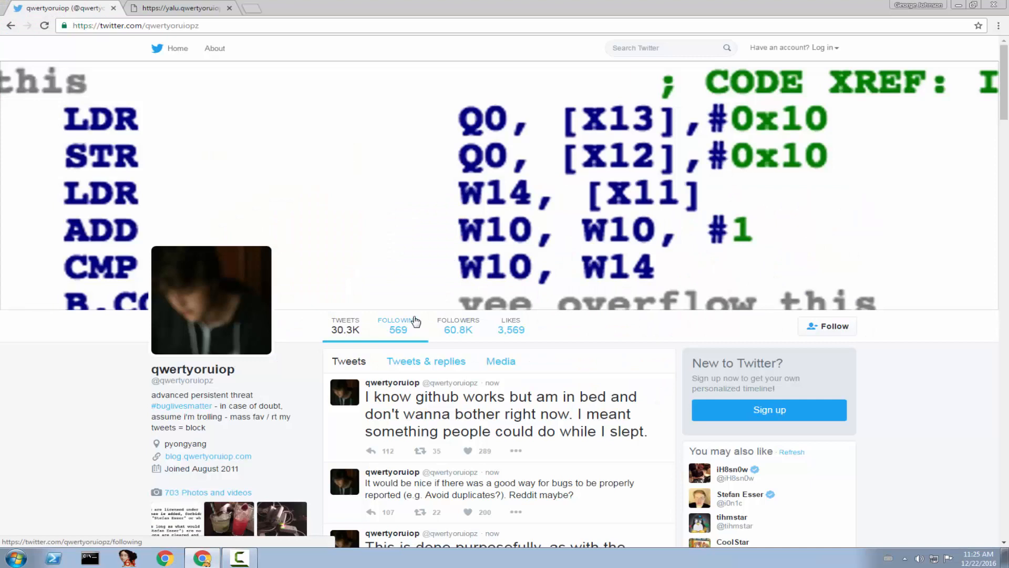
pyautogui.moveTo(398, 325)
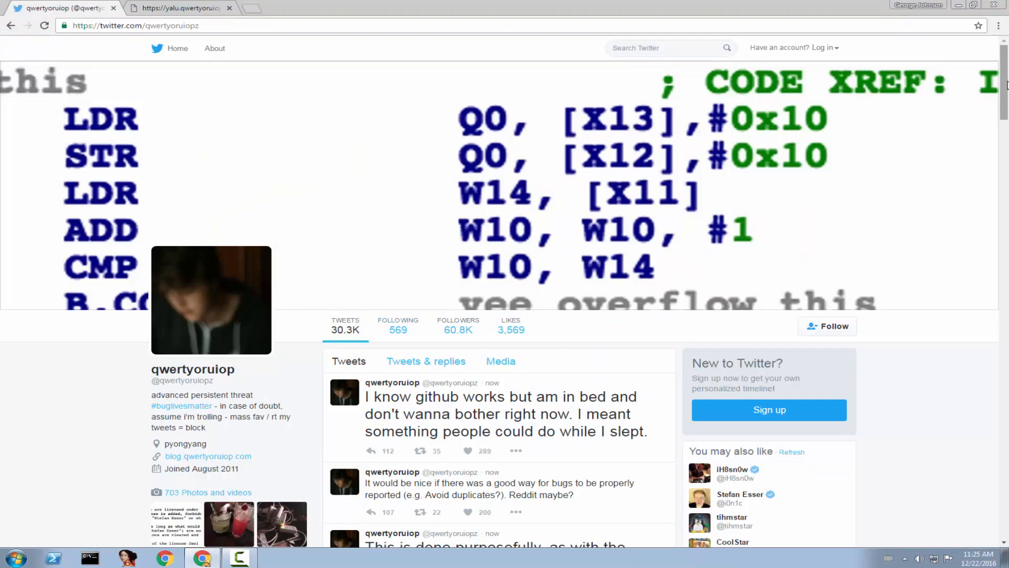
pyautogui.scroll(-3)
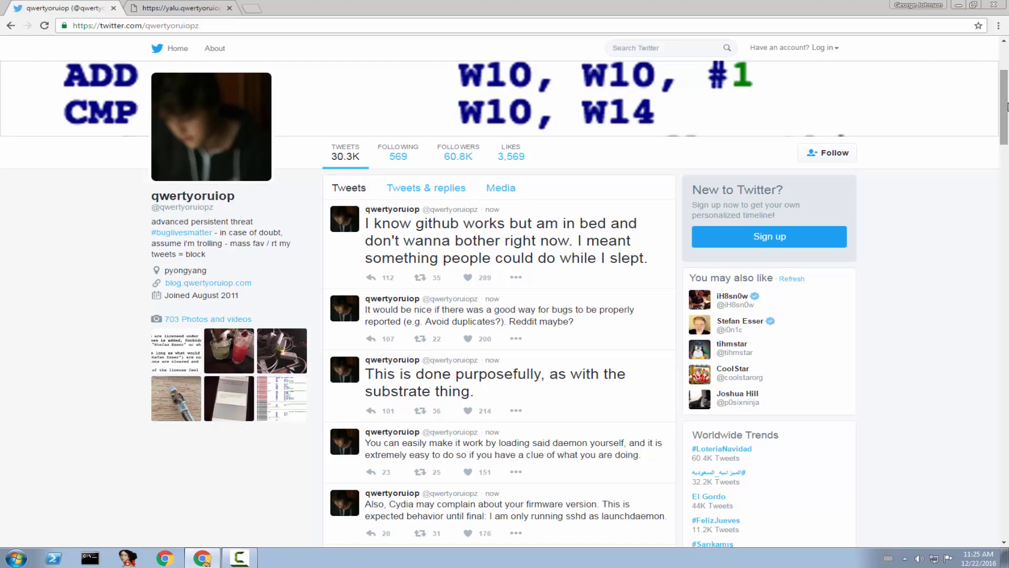
pyautogui.click(180, 8)
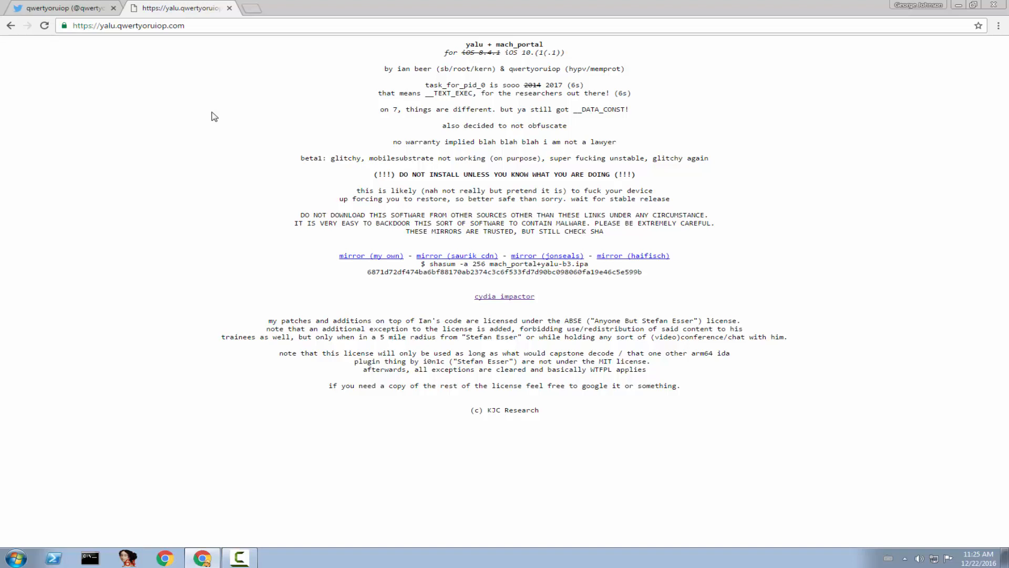
pyautogui.moveTo(239, 175)
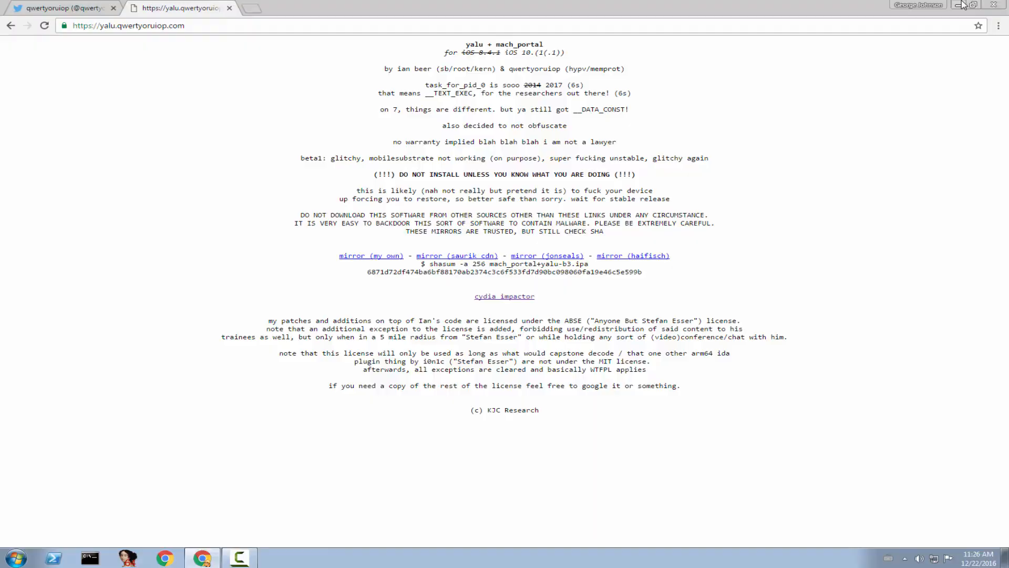
# Minimize Chrome to the desktop, then restore the yalu download page from the taskbar
pyautogui.click(965, 5)
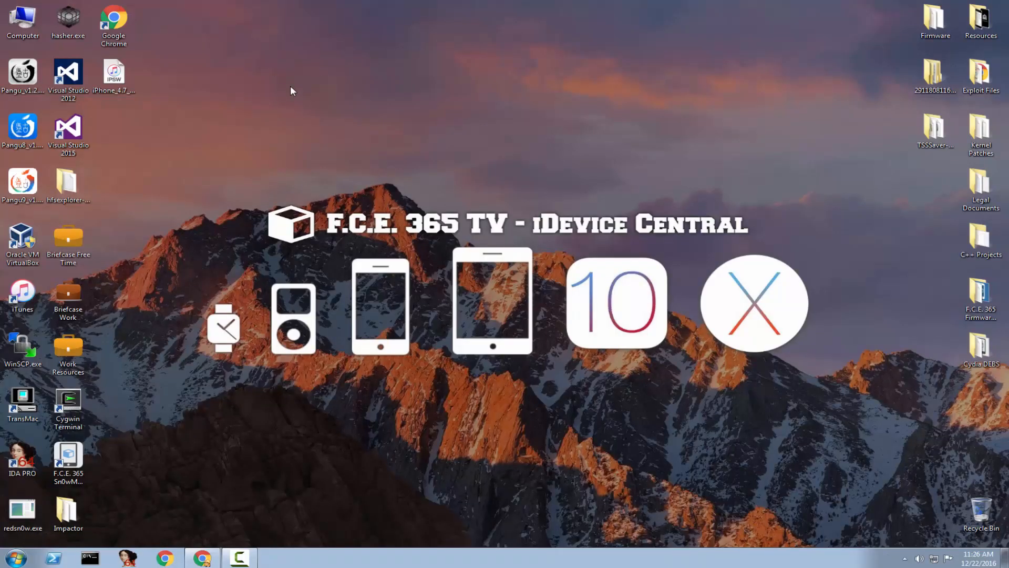
pyautogui.moveTo(208, 528)
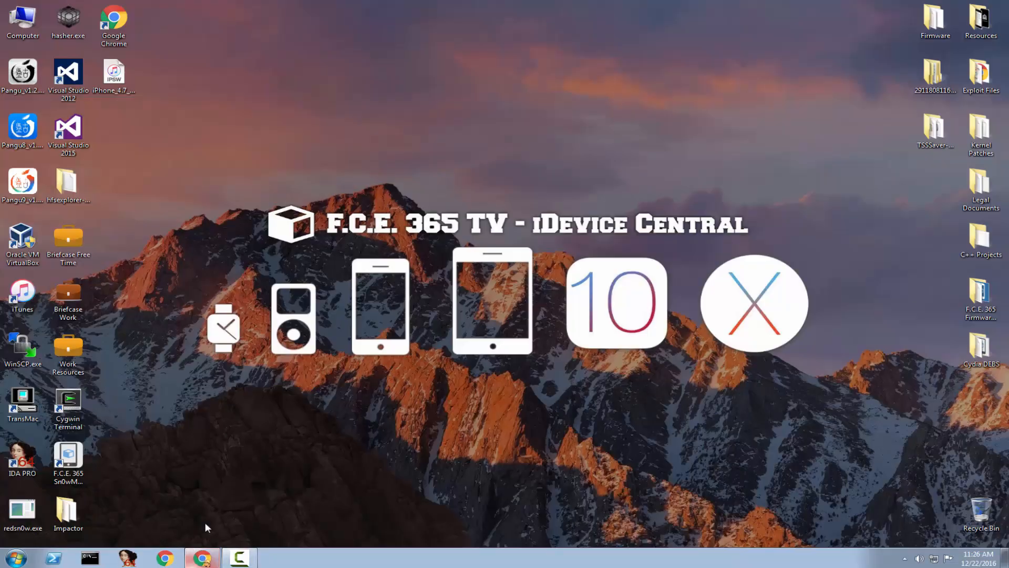
pyautogui.click(202, 557)
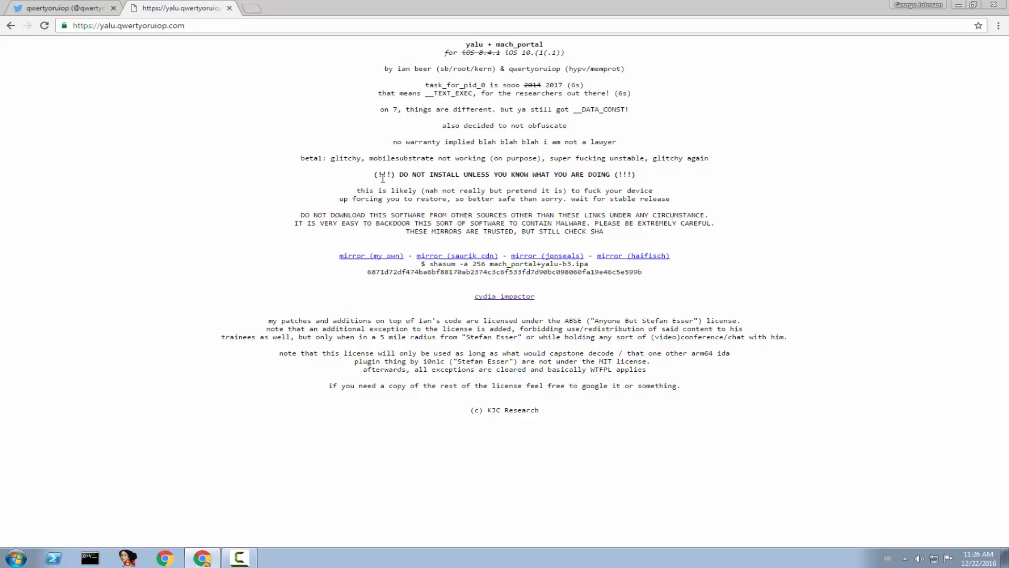
pyautogui.moveTo(947, 7)
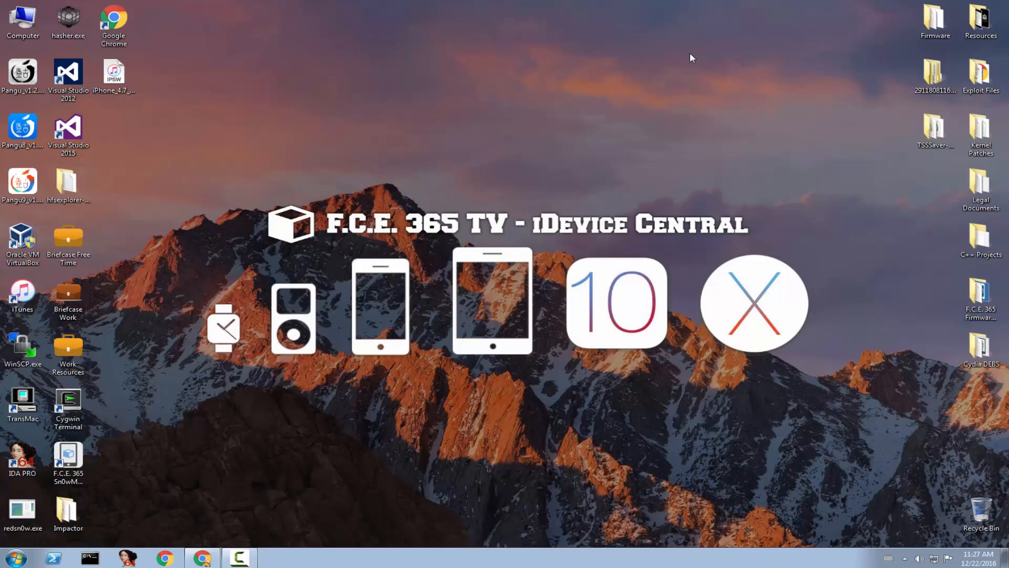
# Run Impactor.exe from its folder, allowing the unverified program past the security warning
pyautogui.doubleClick(68, 509)
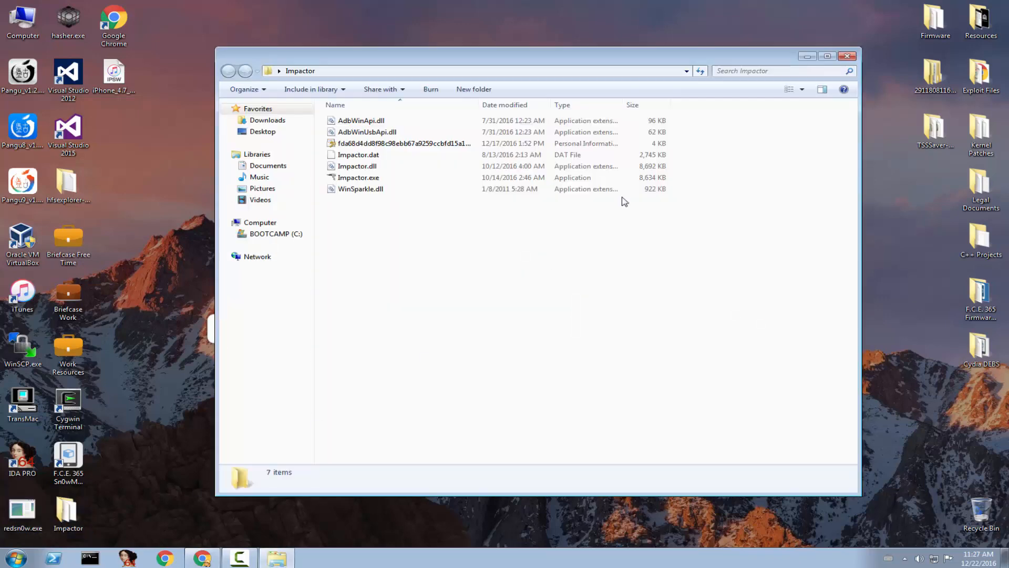
pyautogui.moveTo(577, 249)
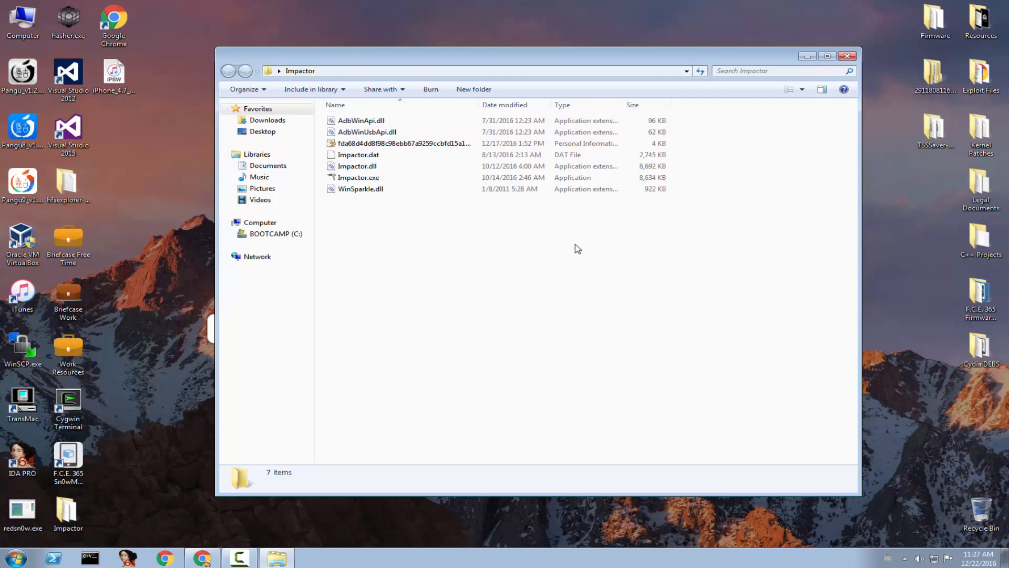
pyautogui.doubleClick(359, 177)
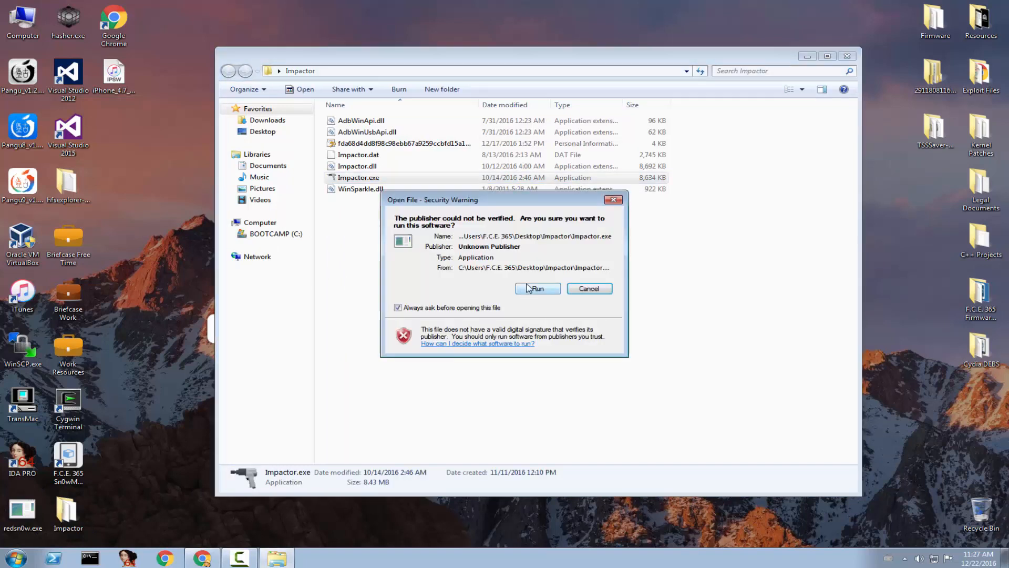
pyautogui.click(537, 288)
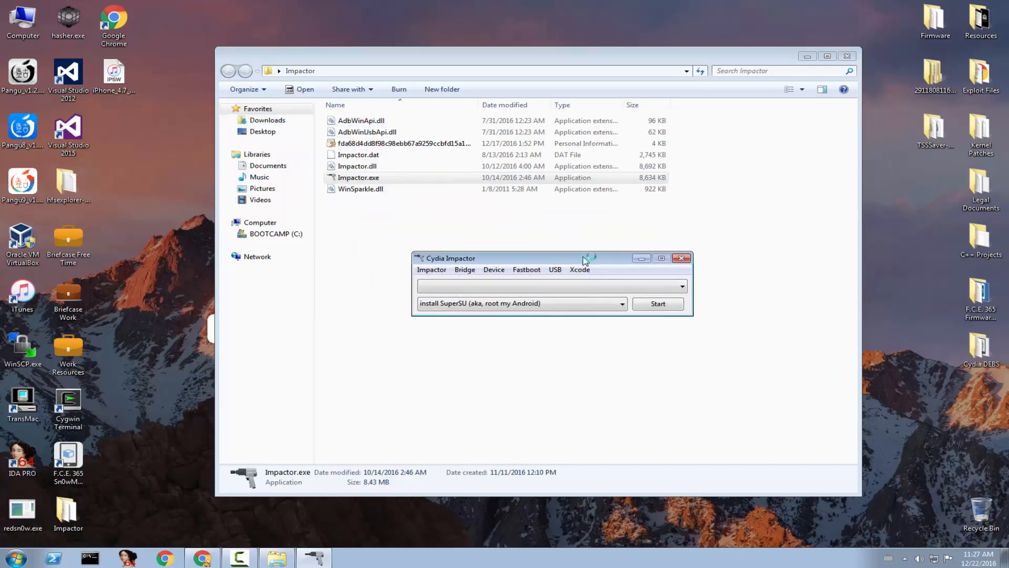
# Check for a newer Impactor version and start installing the offered 0.9.35 update
pyautogui.click(431, 269)
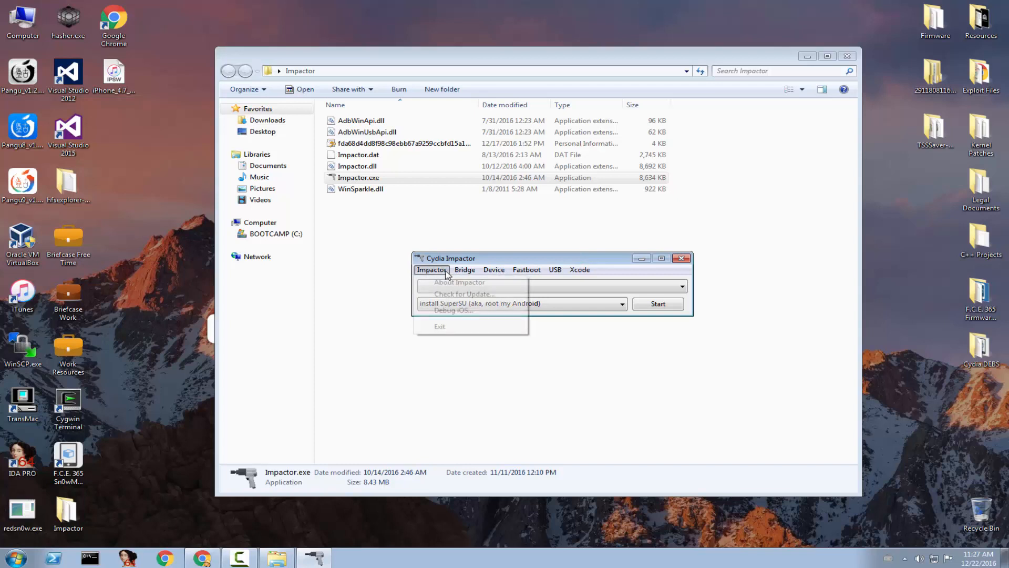
pyautogui.click(465, 294)
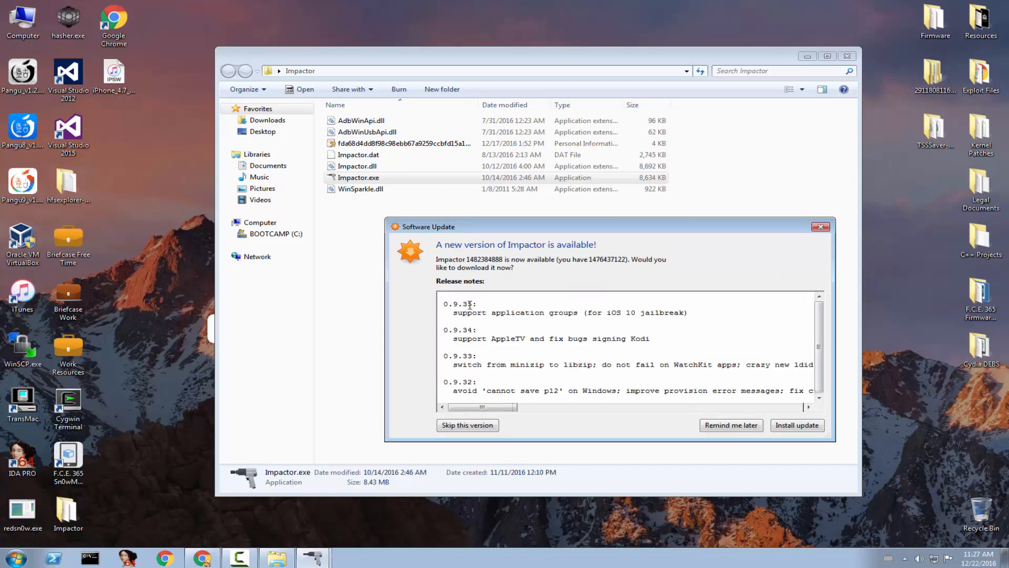
pyautogui.moveTo(563, 315)
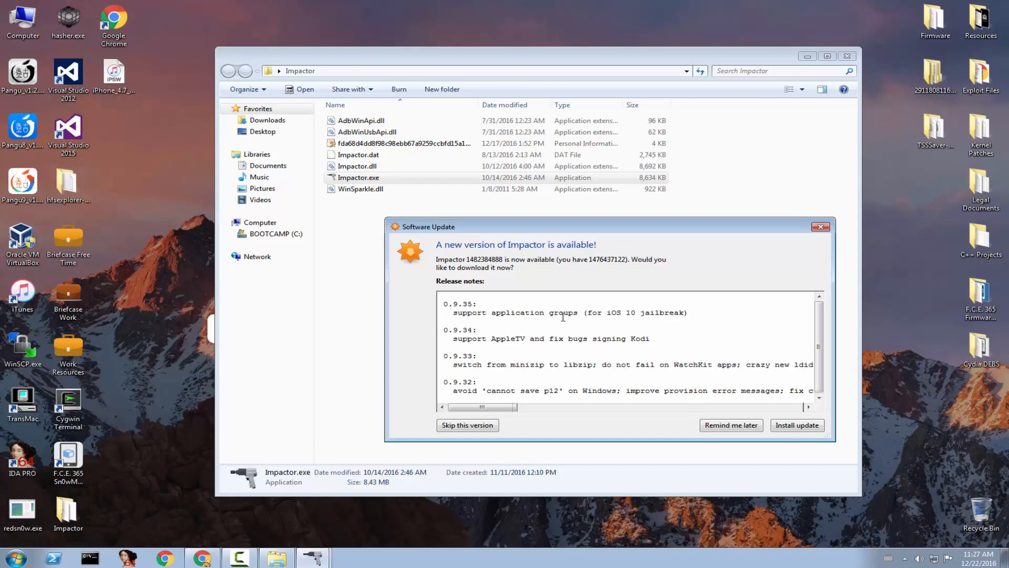
pyautogui.moveTo(786, 435)
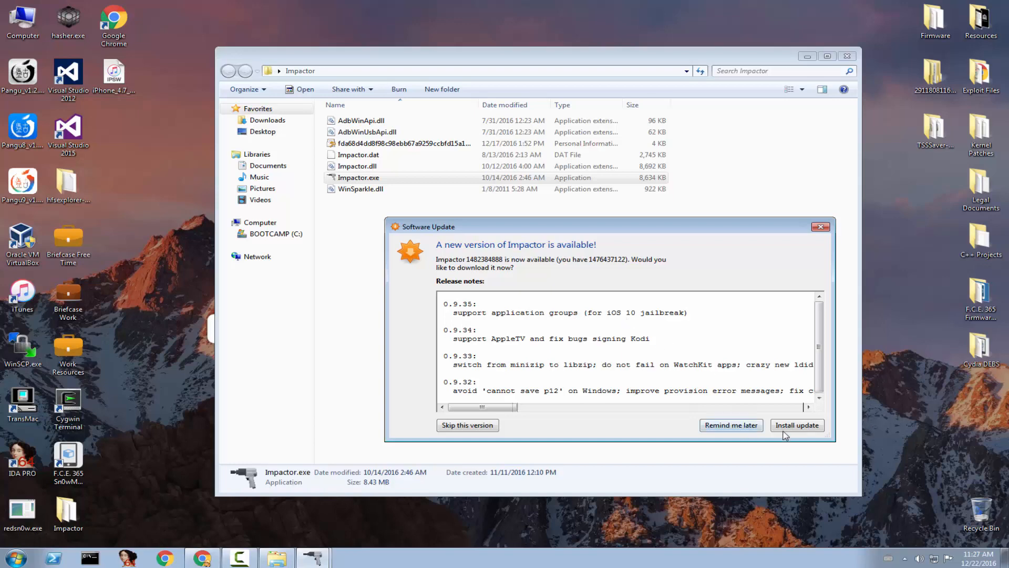
pyautogui.click(164, 558)
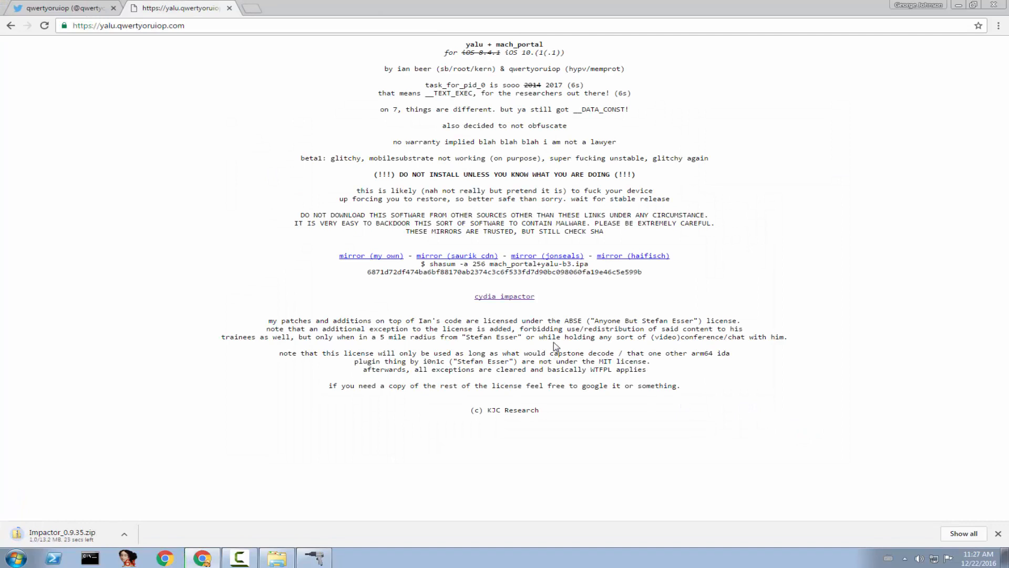
pyautogui.moveTo(690, 141)
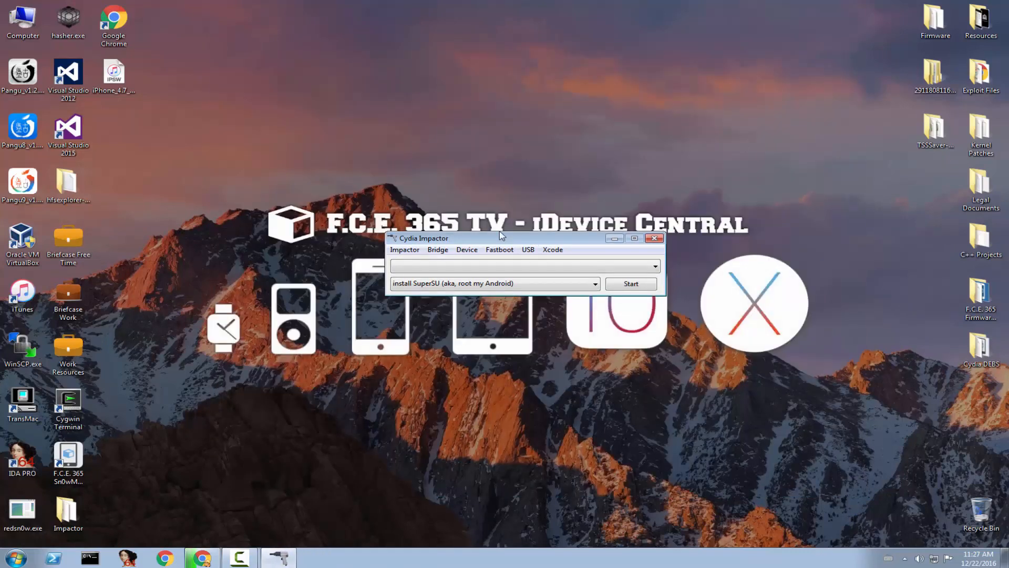
# Close the old Impactor window from the taskbar while the 0.9.35 zip downloads
pyautogui.click(201, 557)
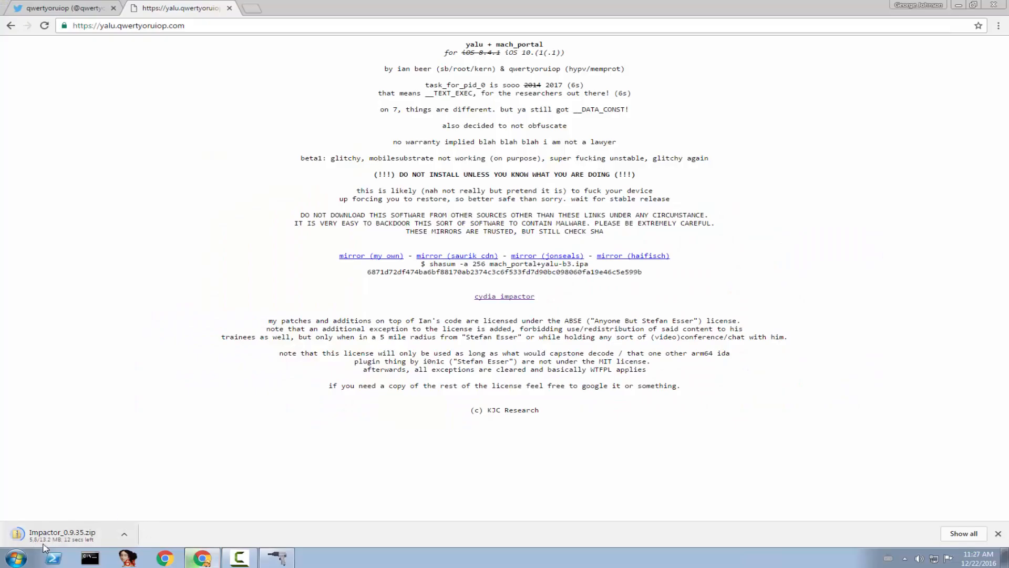
pyautogui.rightClick(277, 557)
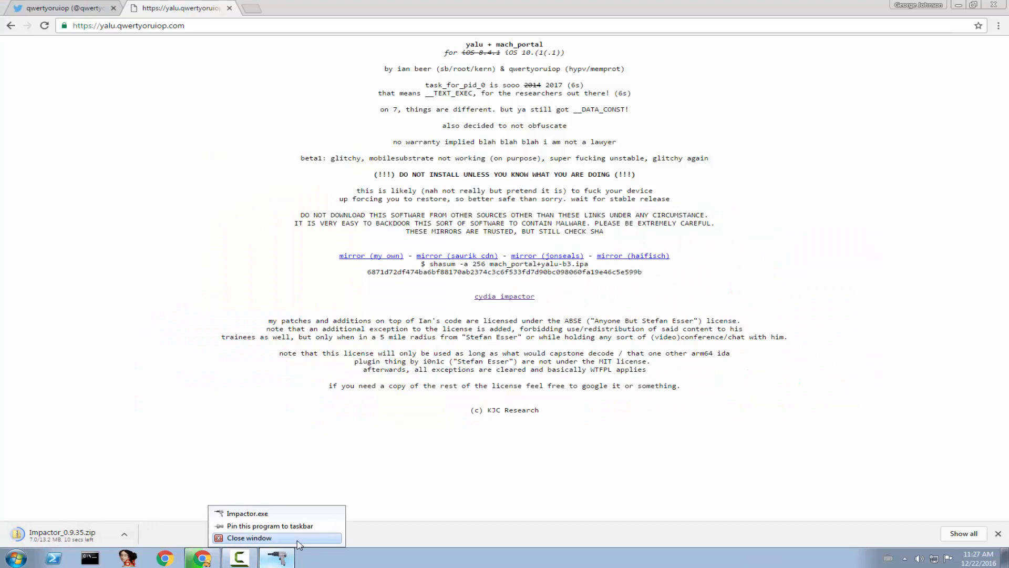
pyautogui.click(249, 537)
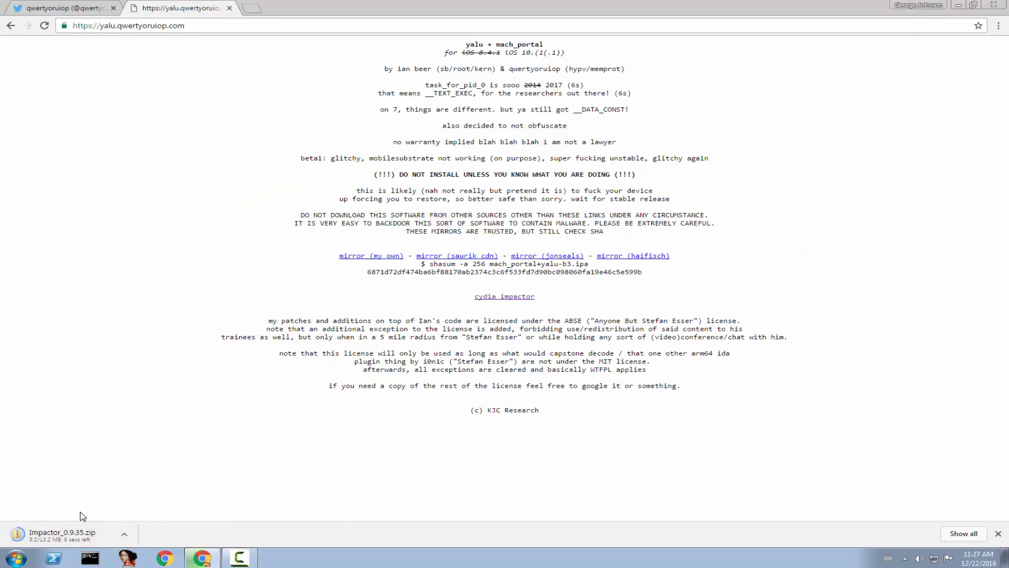
pyautogui.moveTo(1005, 504)
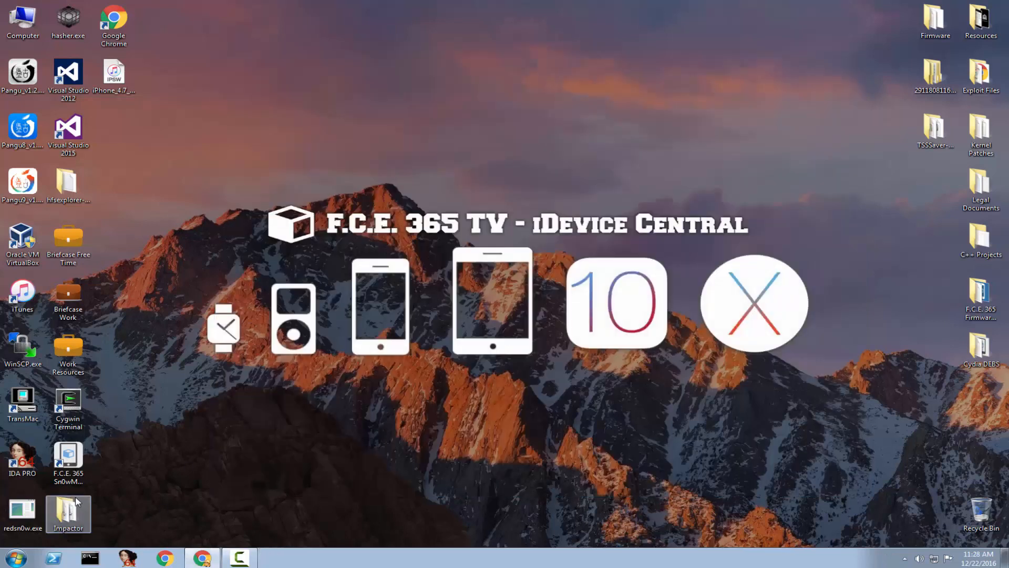
# Launch the updated Impactor.exe from the Impactor folder
pyautogui.doubleClick(68, 513)
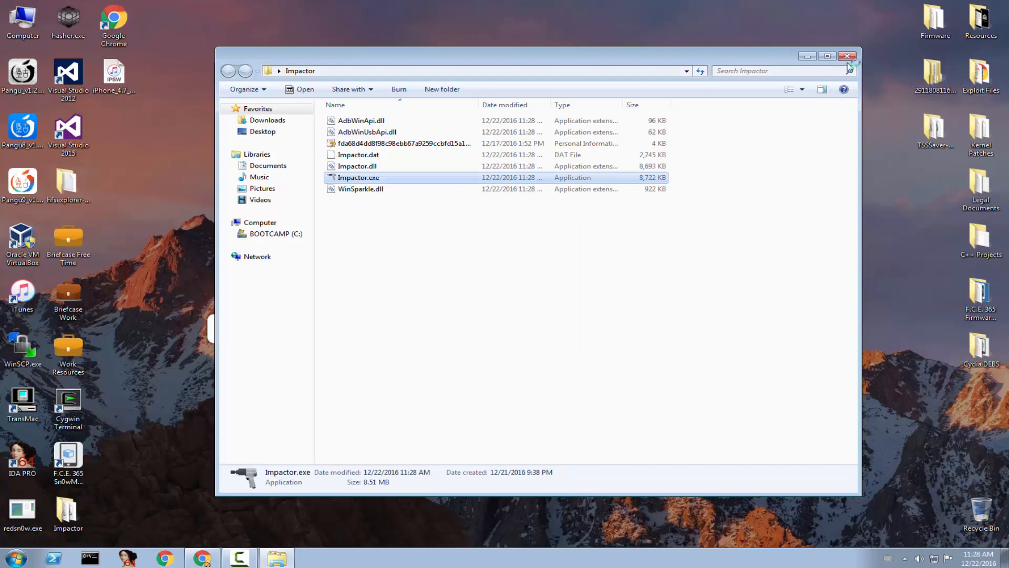
pyautogui.doubleClick(358, 177)
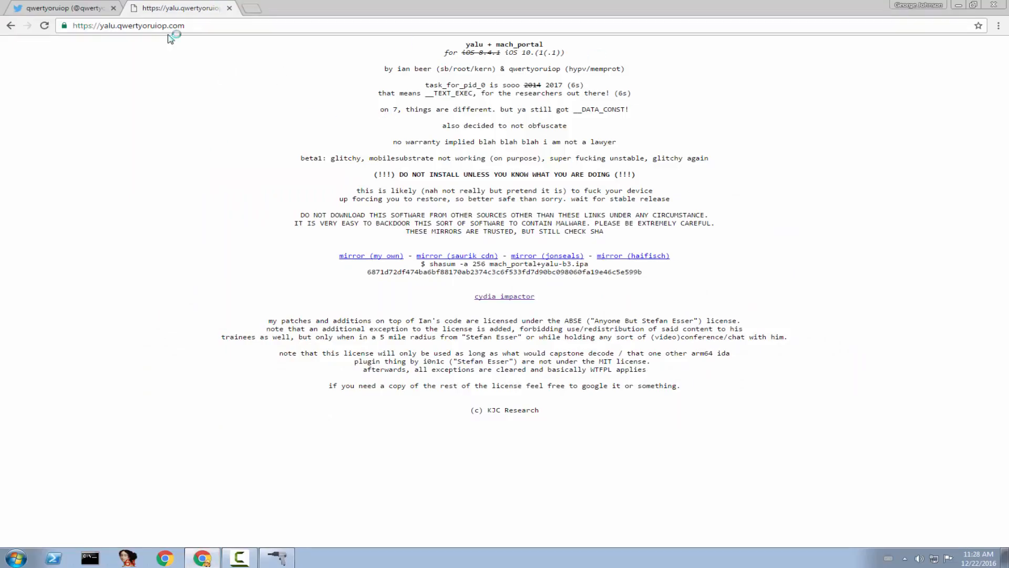
# Read down qwertyoruiop's timeline through the tweets about yalu beta stability and tested devices
pyautogui.click(58, 8)
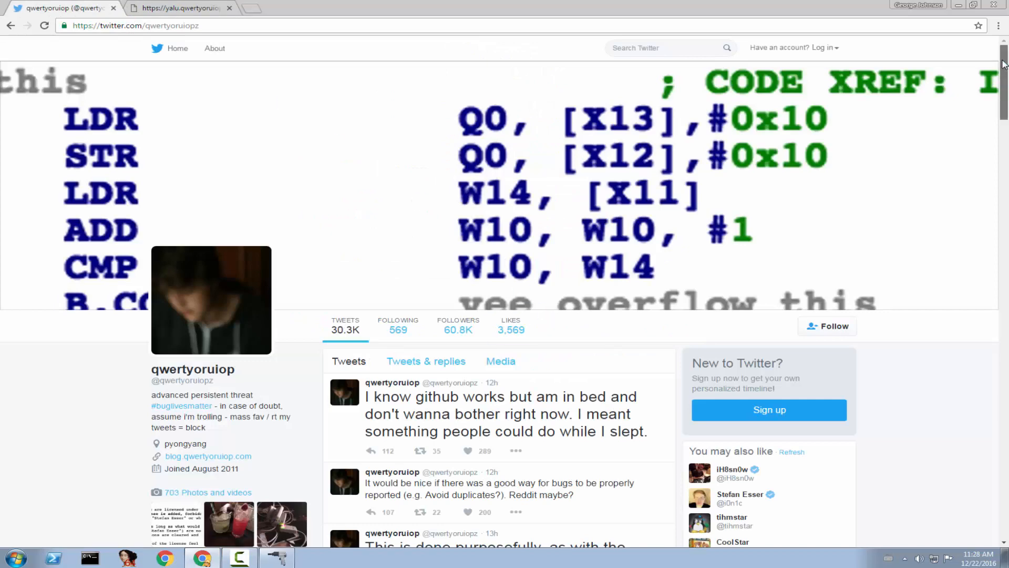
pyautogui.scroll(-3)
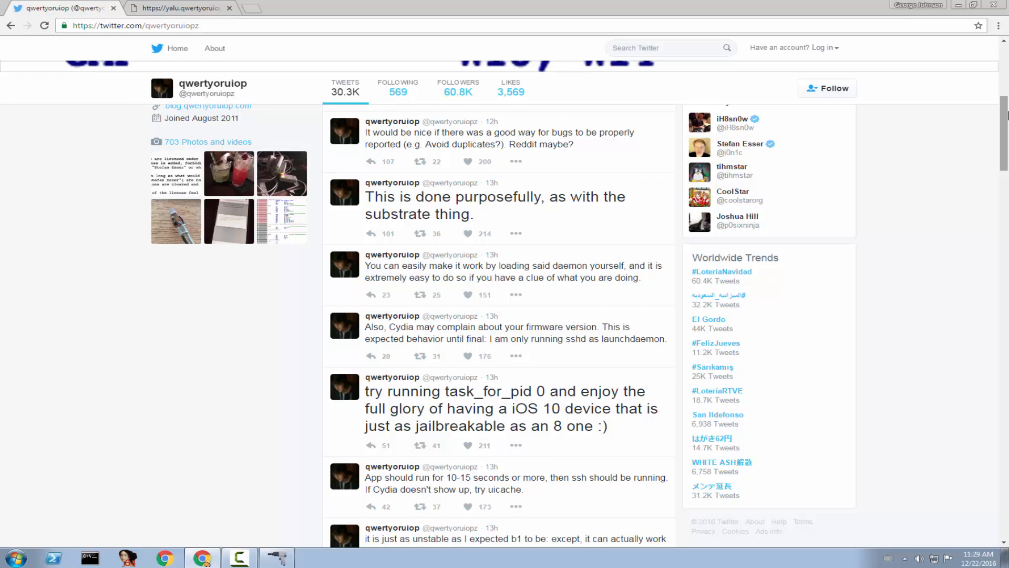
pyautogui.moveTo(1001, 215)
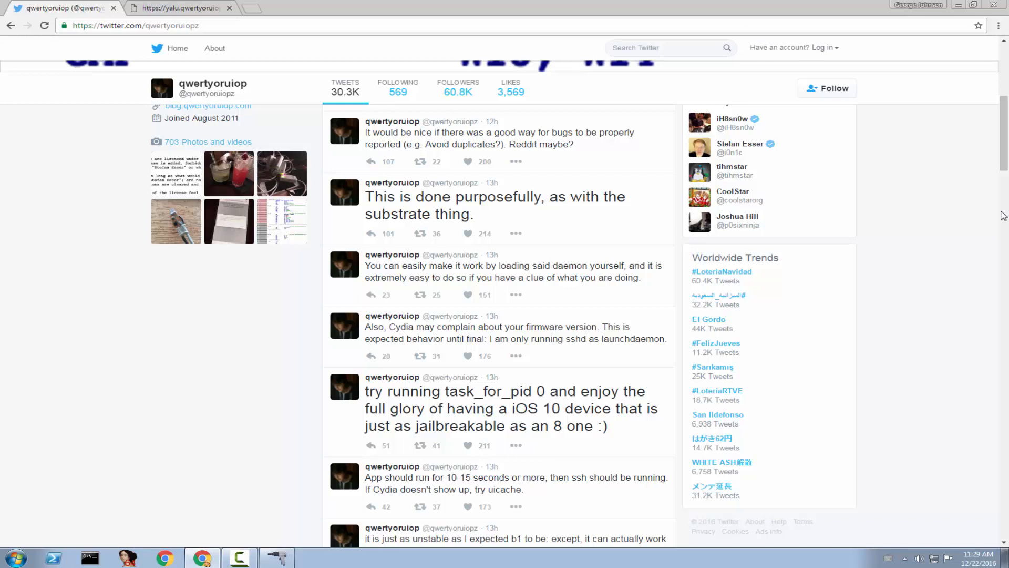
pyautogui.scroll(-3)
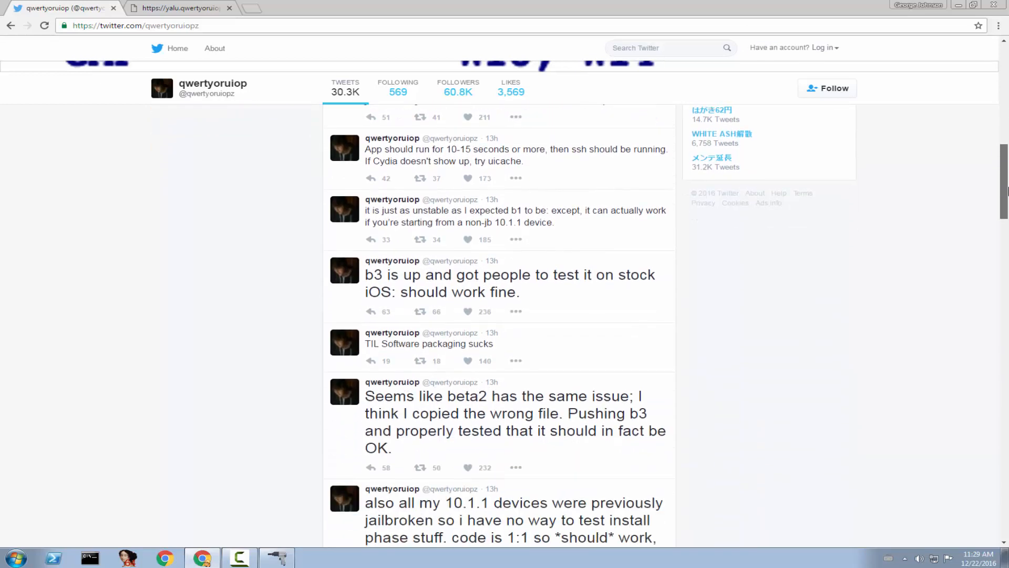
pyautogui.scroll(-3)
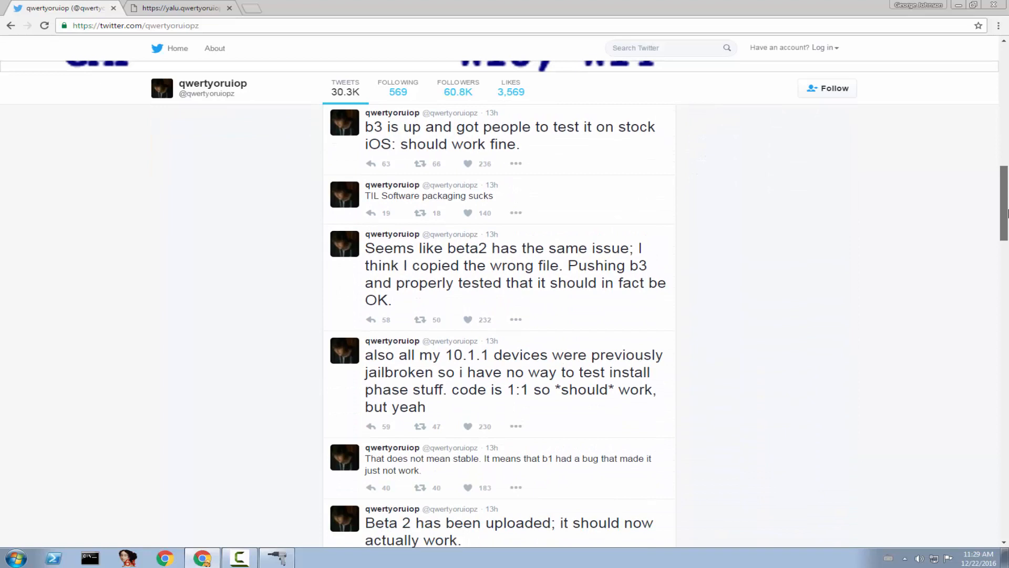
pyautogui.scroll(-3)
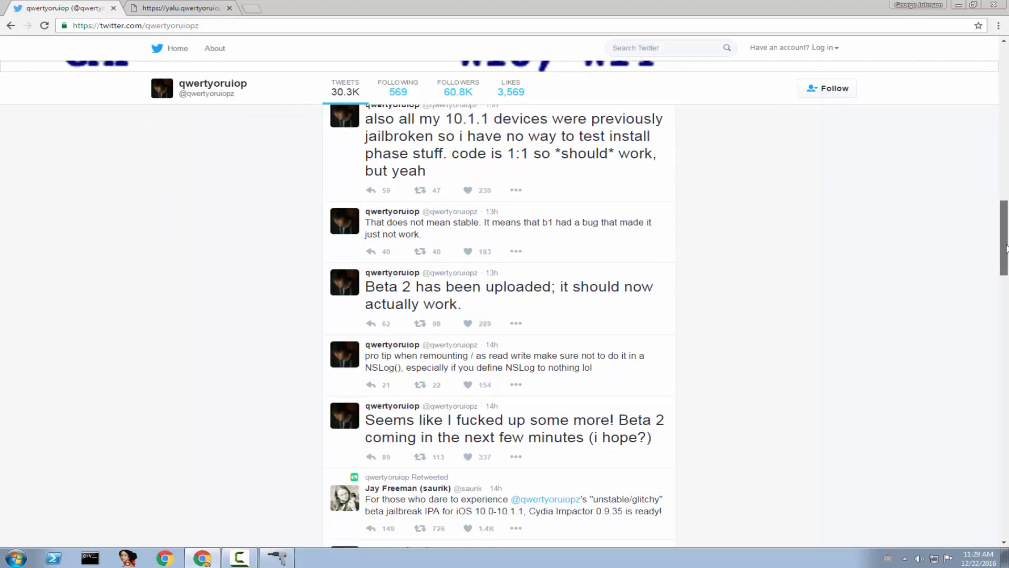
pyautogui.scroll(-3)
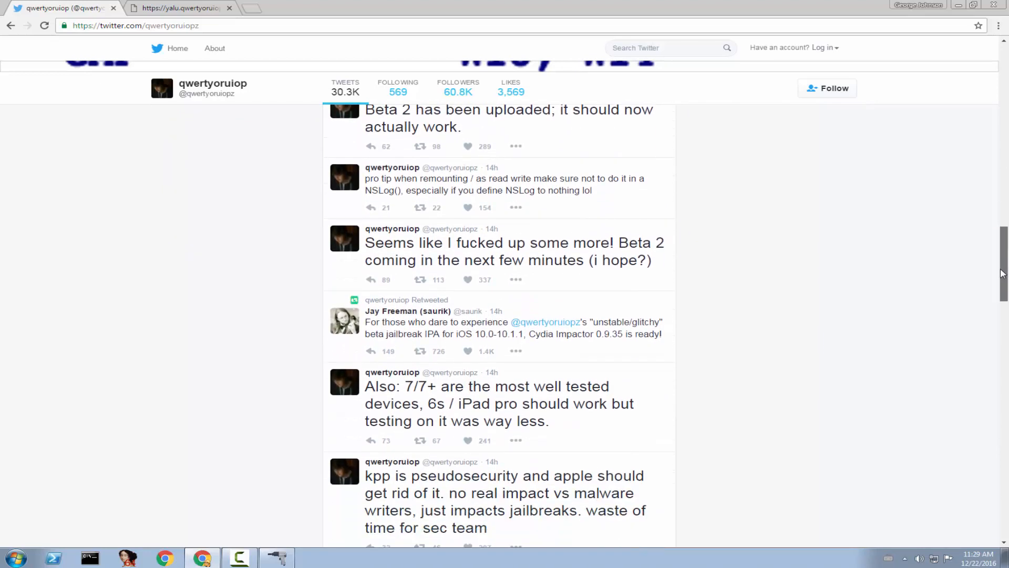
pyautogui.scroll(-3)
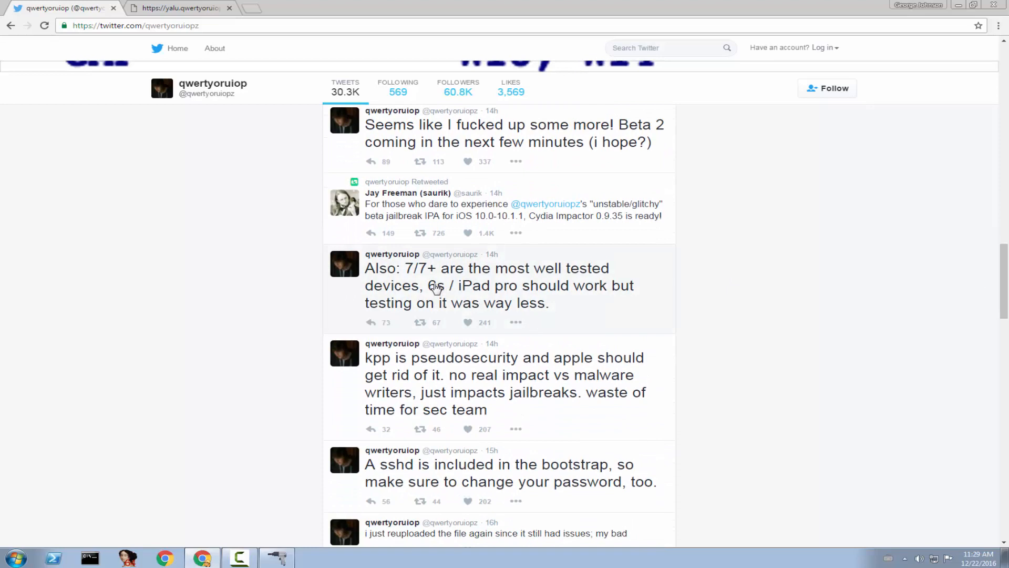
pyautogui.moveTo(419, 278)
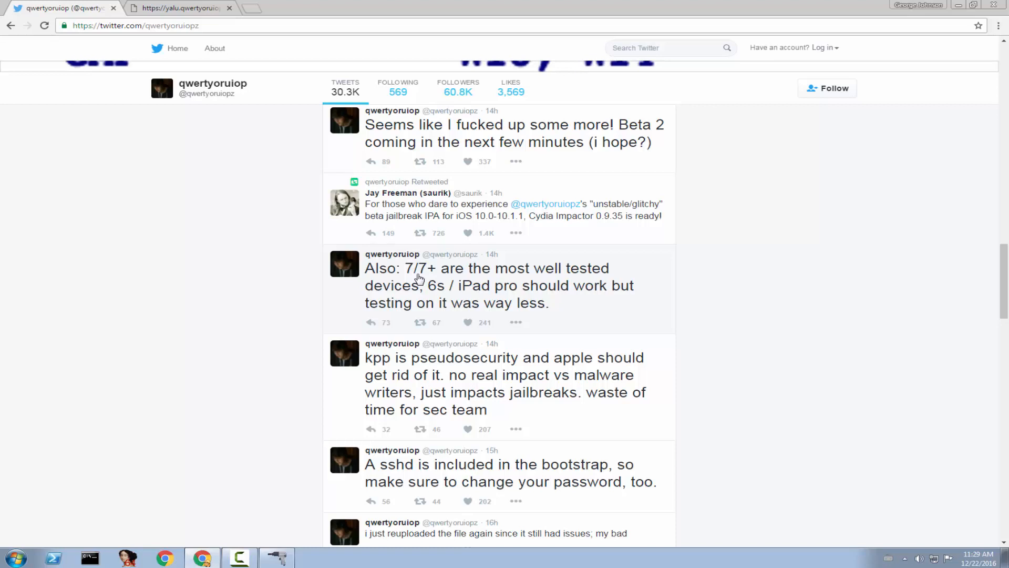
pyautogui.moveTo(379, 216)
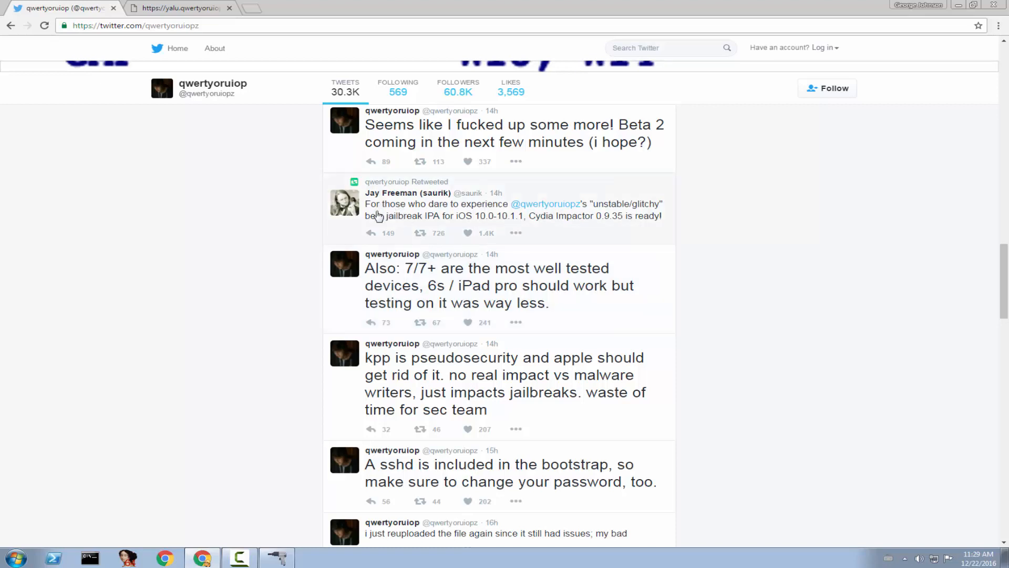
pyautogui.moveTo(378, 219)
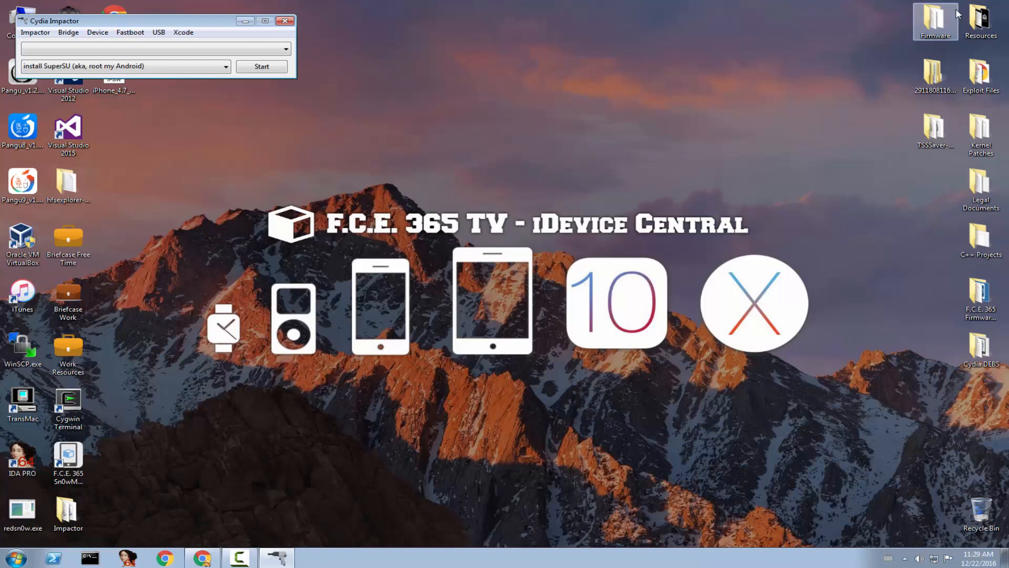
pyautogui.moveTo(228, 80)
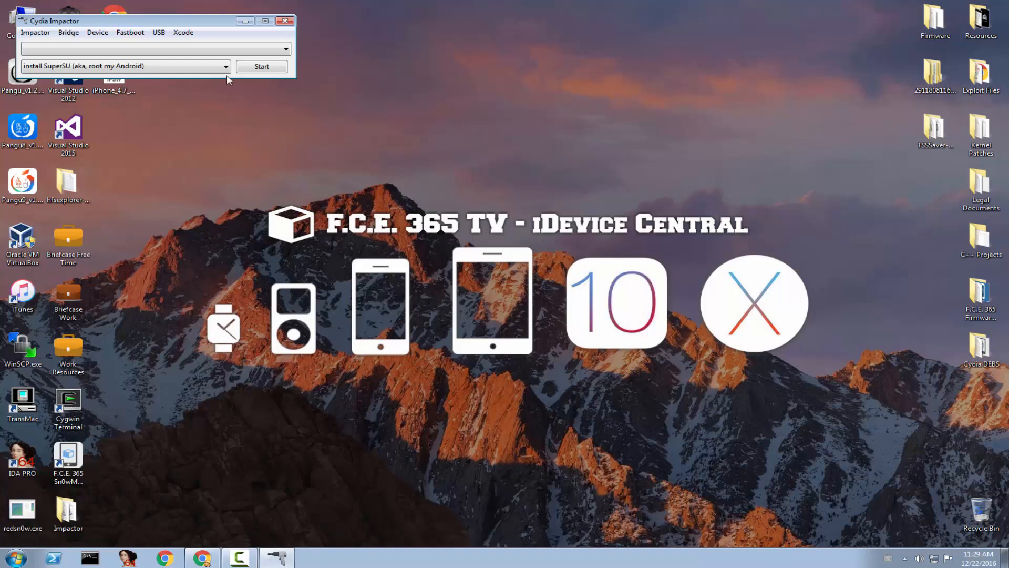
# Centre the Impactor window showing the detected iPhone and dismiss its AutoPlay prompt
pyautogui.moveTo(155, 20); pyautogui.dragTo(358, 78)
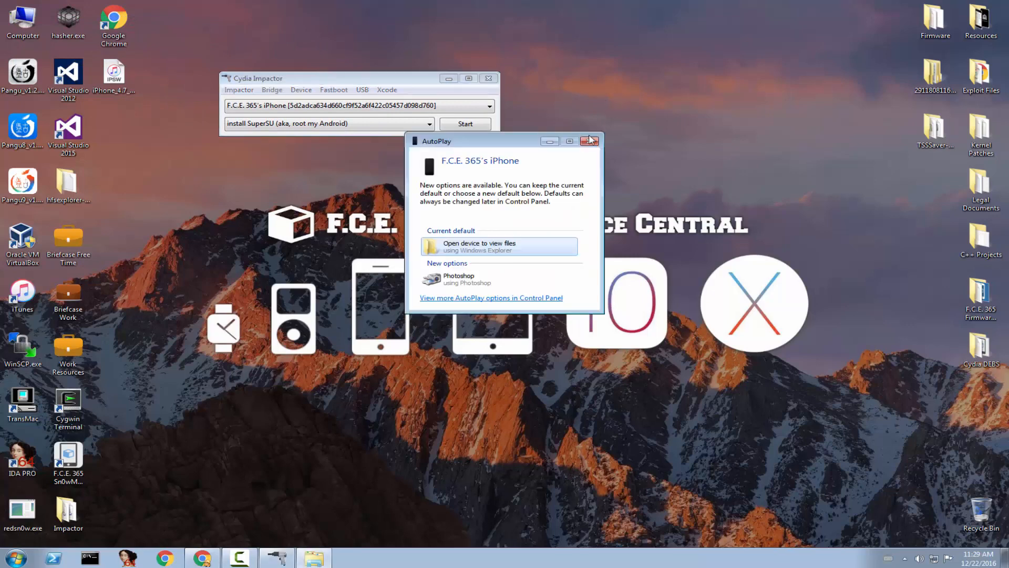
pyautogui.click(588, 141)
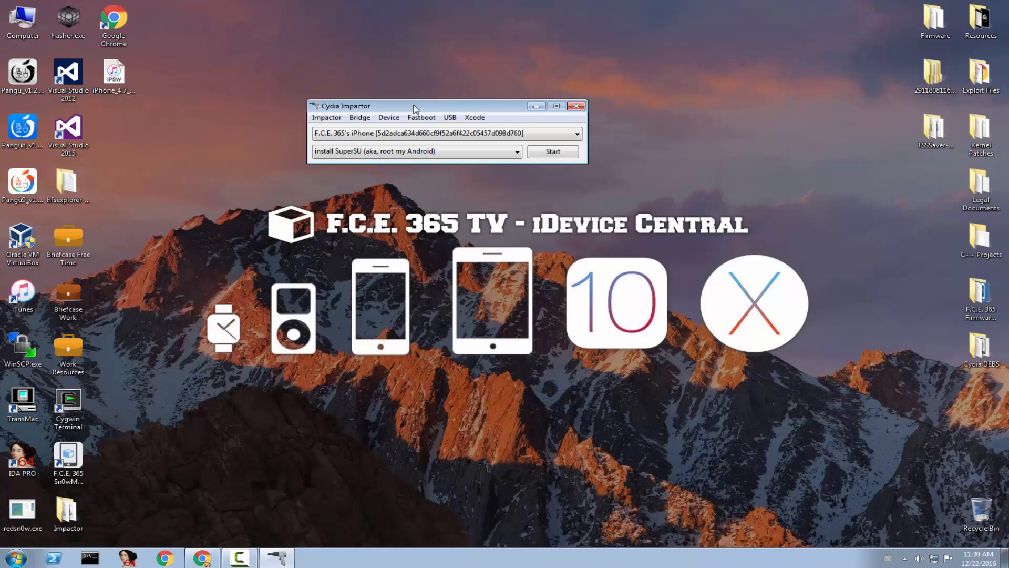
pyautogui.moveTo(302, 230)
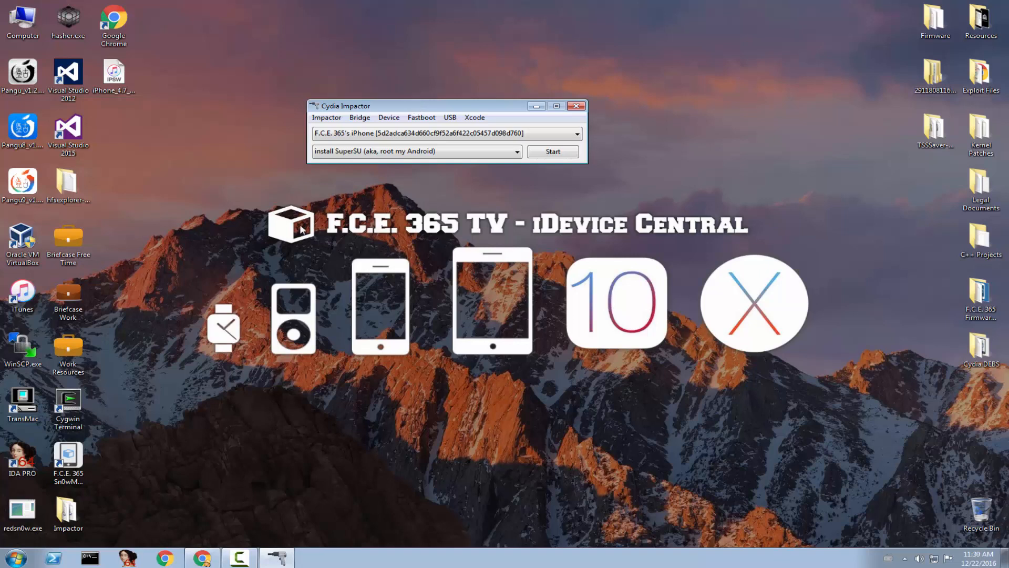
pyautogui.moveTo(186, 551)
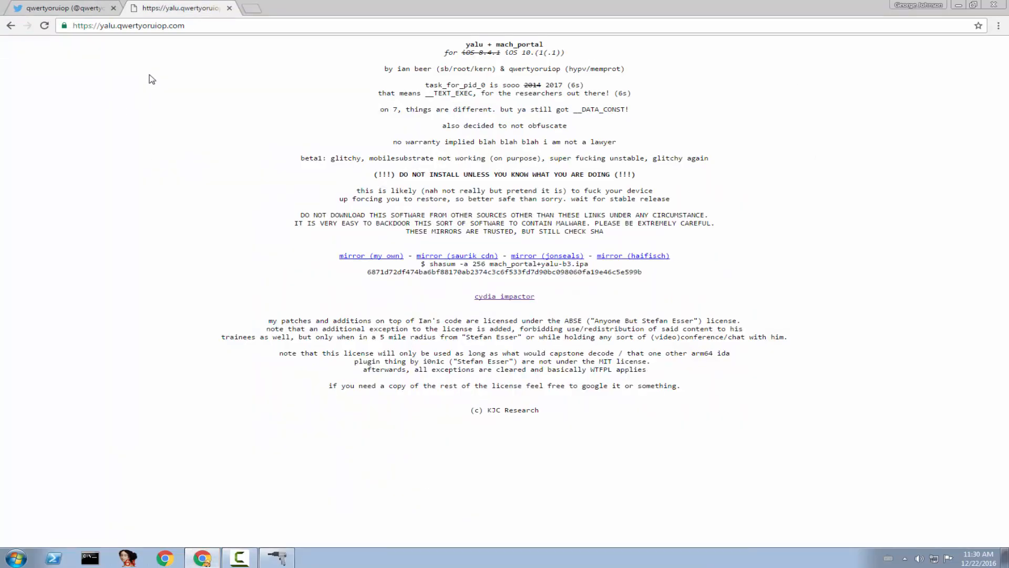
pyautogui.moveTo(184, 165)
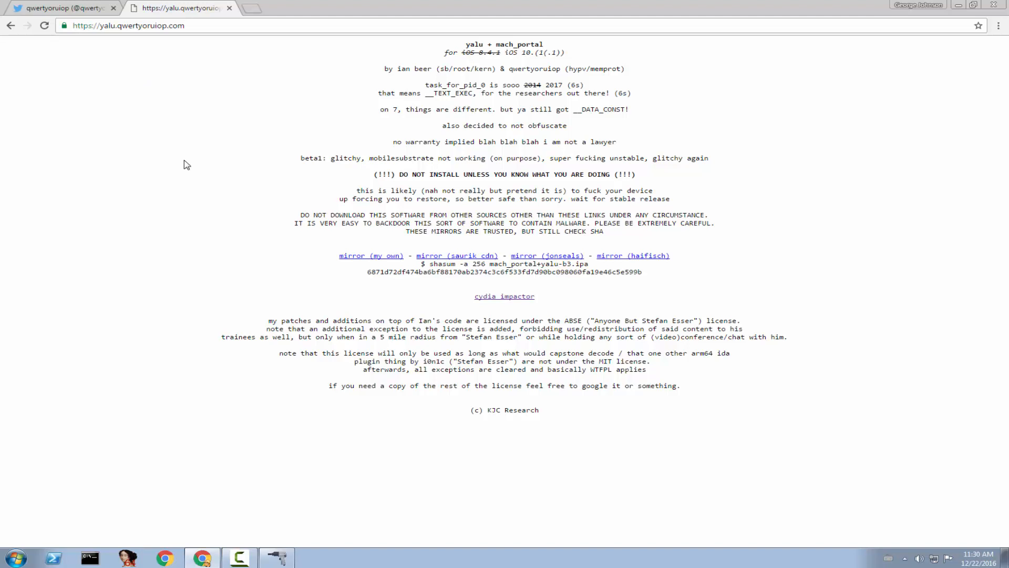
pyautogui.moveTo(372, 255)
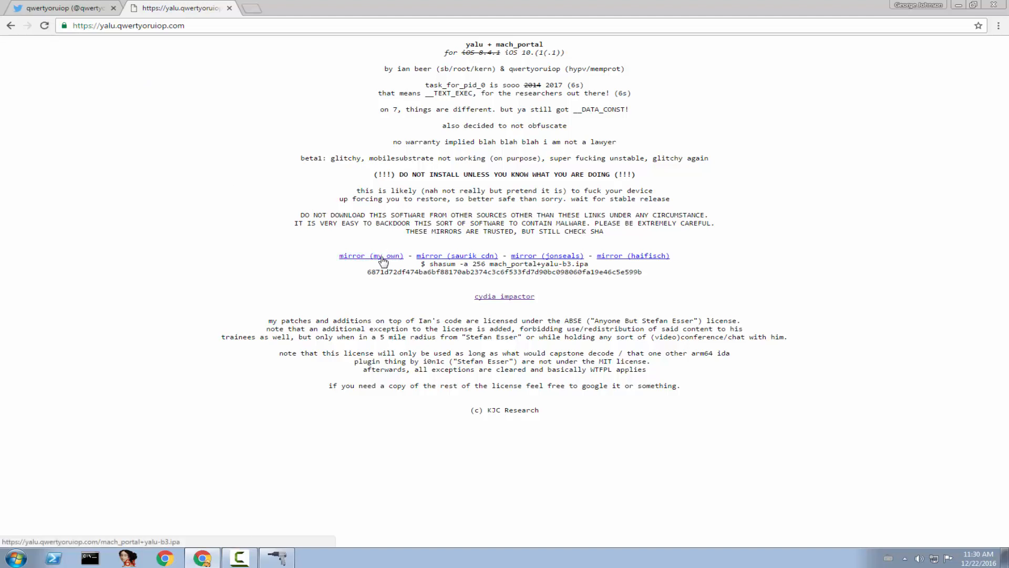
# Download mach_portal+yalu-b3.ipa from the developer's own mirror link
pyautogui.click(372, 256)
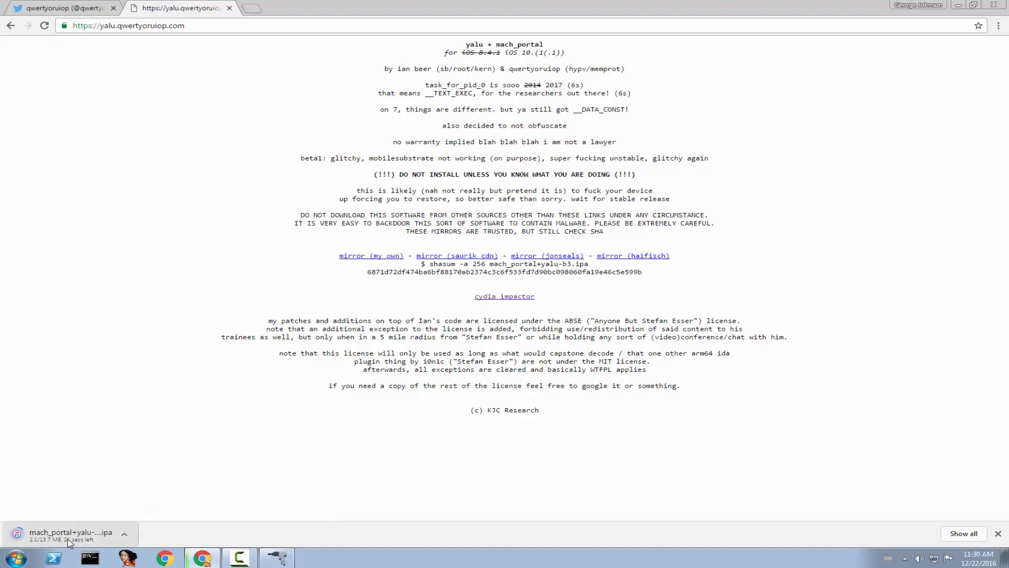
pyautogui.moveTo(71, 541)
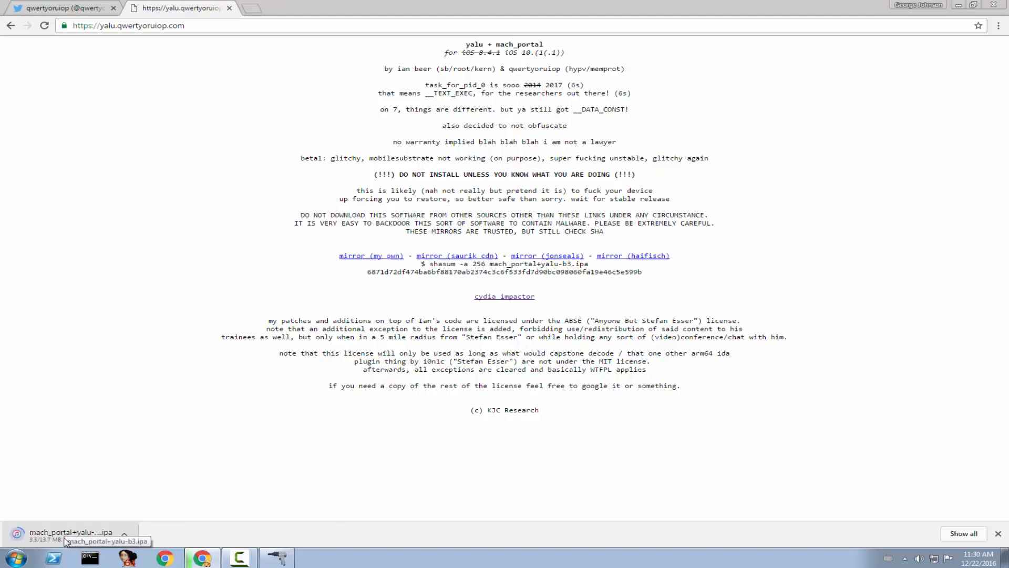
pyautogui.moveTo(90, 448)
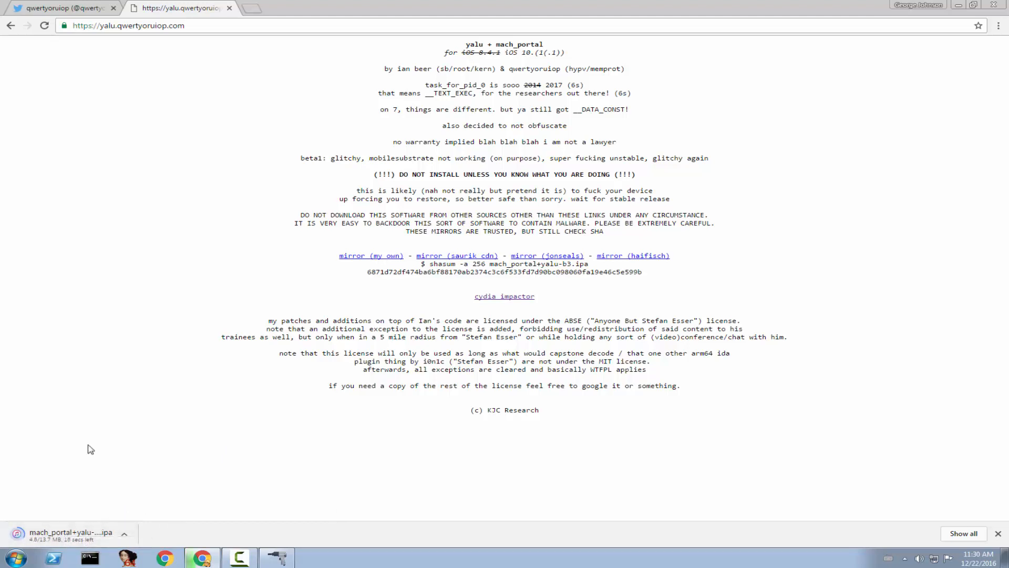
pyautogui.moveTo(40, 253)
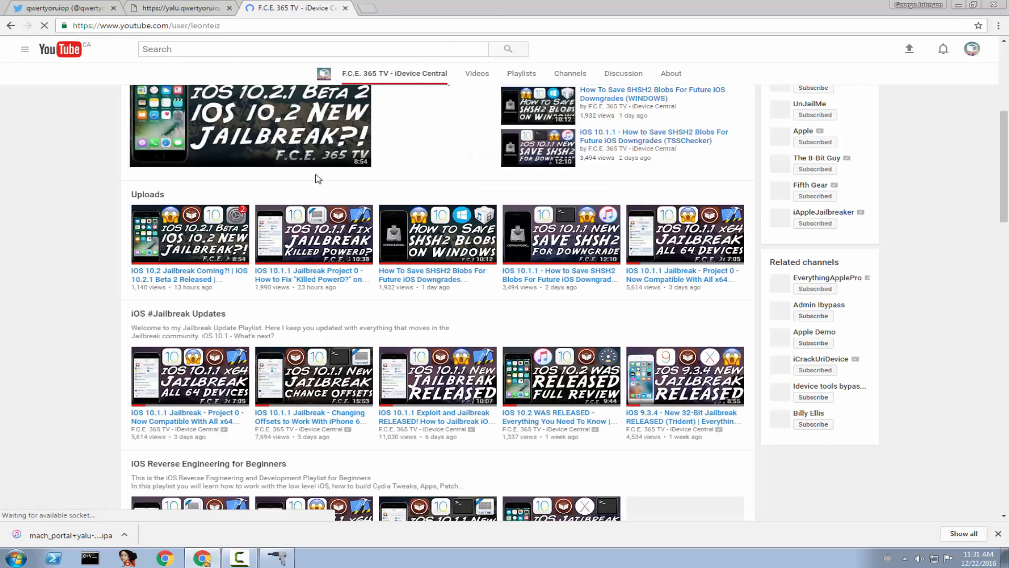
# Browse the F.C.E. 365 TV channel's Uploads and iOS #Jailbreak Updates sections
pyautogui.scroll(3)
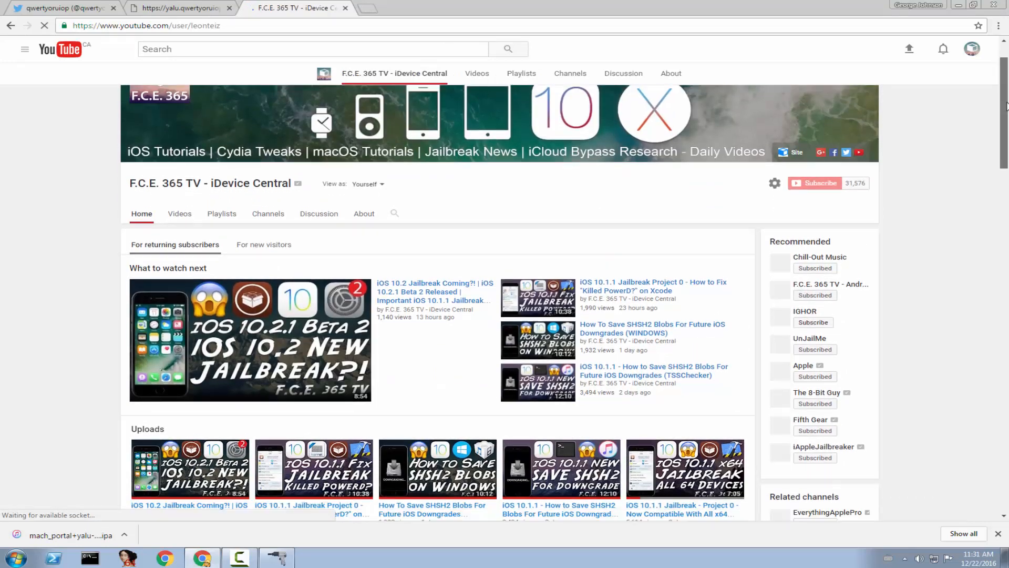
pyautogui.scroll(-3)
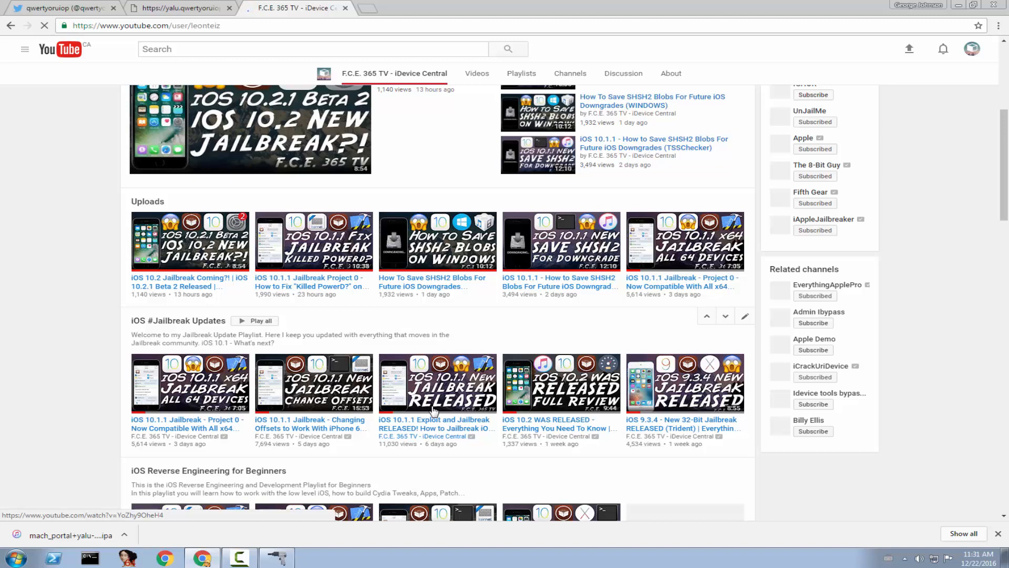
pyautogui.moveTo(333, 236)
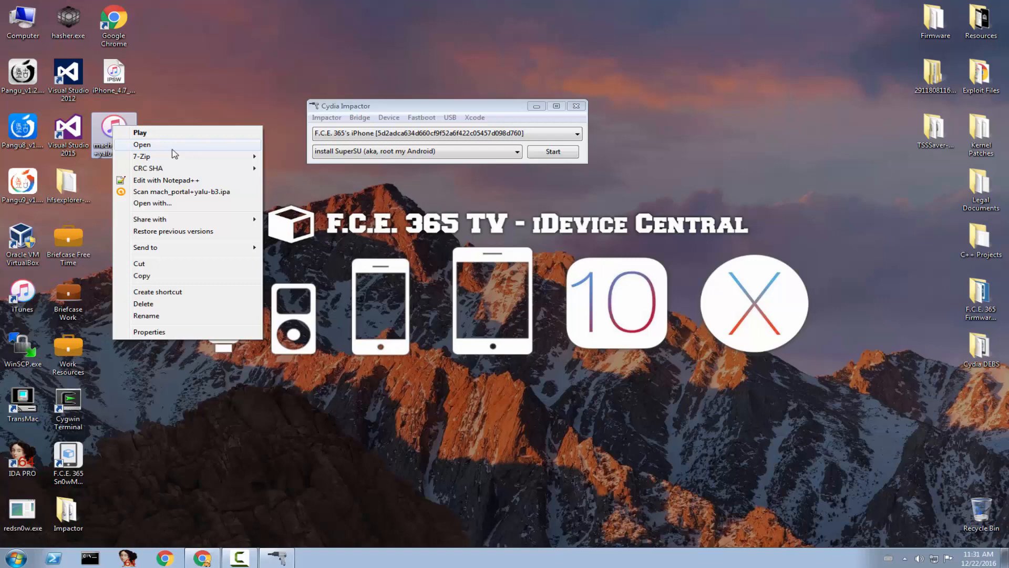
pyautogui.moveTo(237, 159)
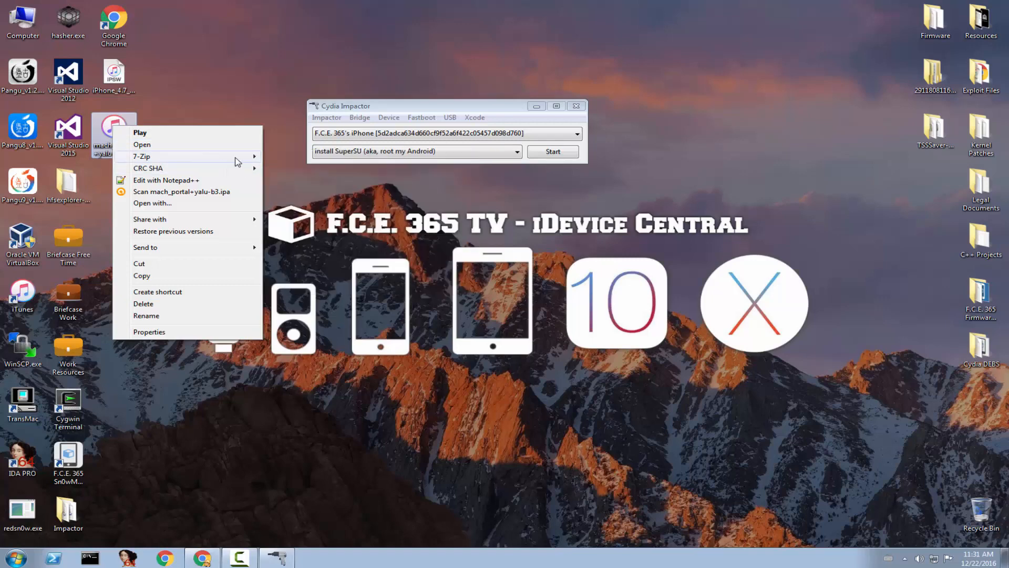
# Open the IPA in 7-Zip, browse Payload > mach_portal.app and pull out bootstrap.tar
pyautogui.click(141, 144)
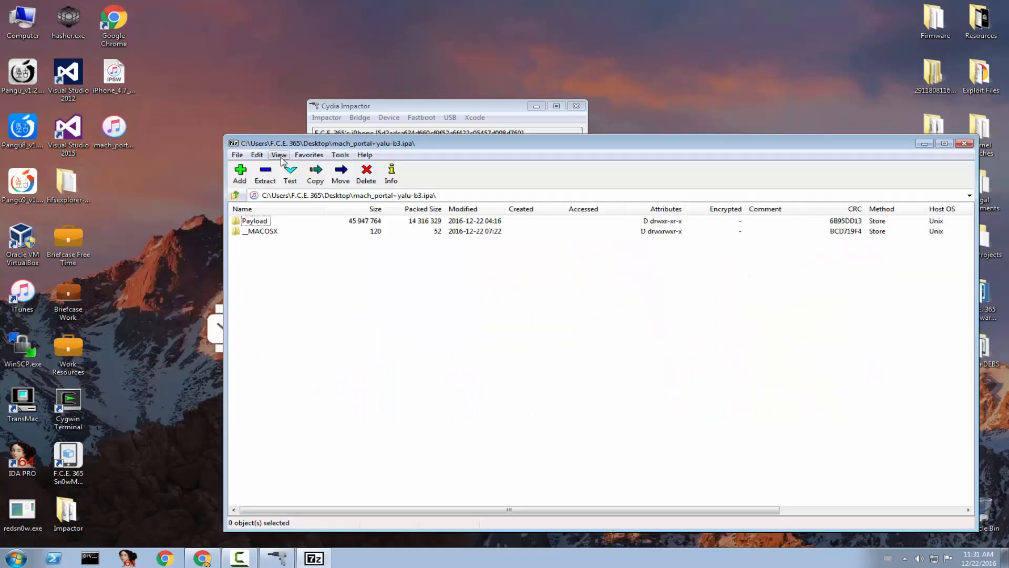
pyautogui.moveTo(262, 226)
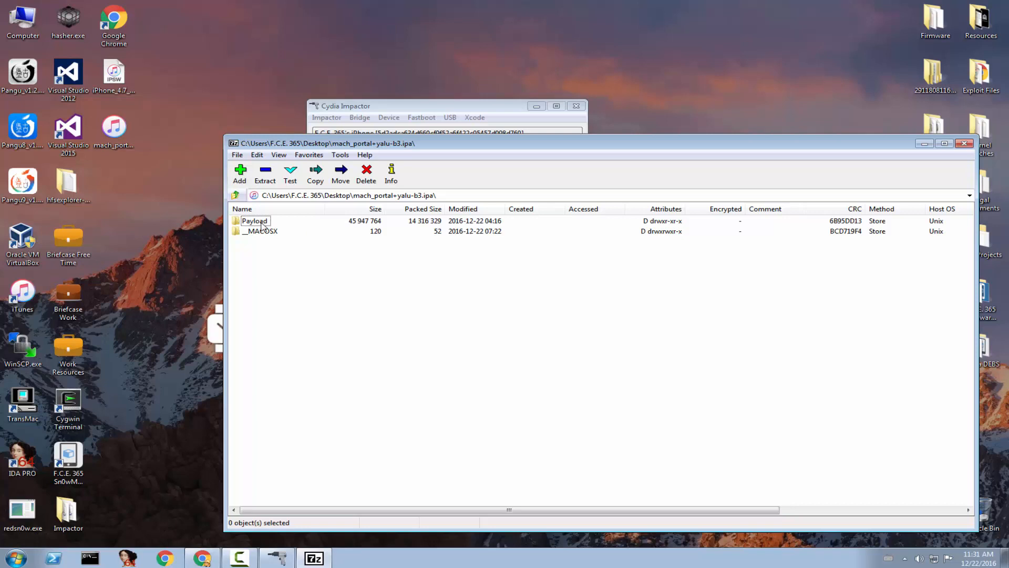
pyautogui.doubleClick(253, 220)
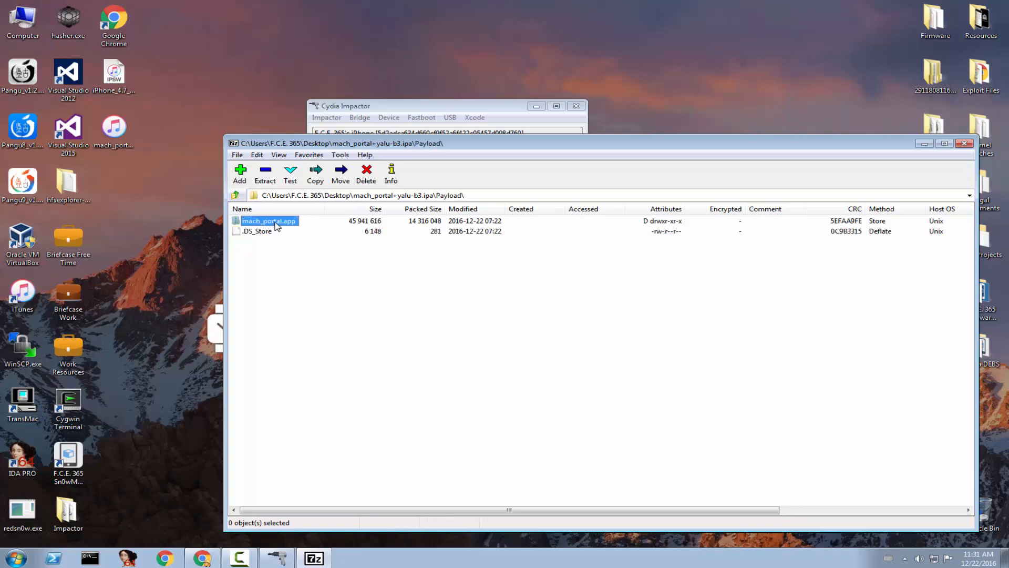
pyautogui.doubleClick(268, 221)
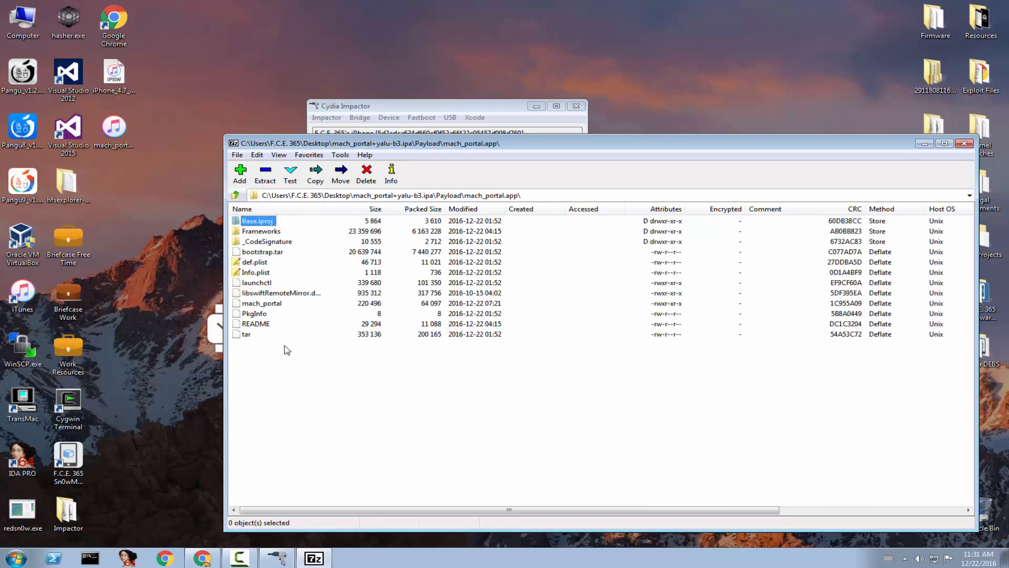
pyautogui.moveTo(277, 269)
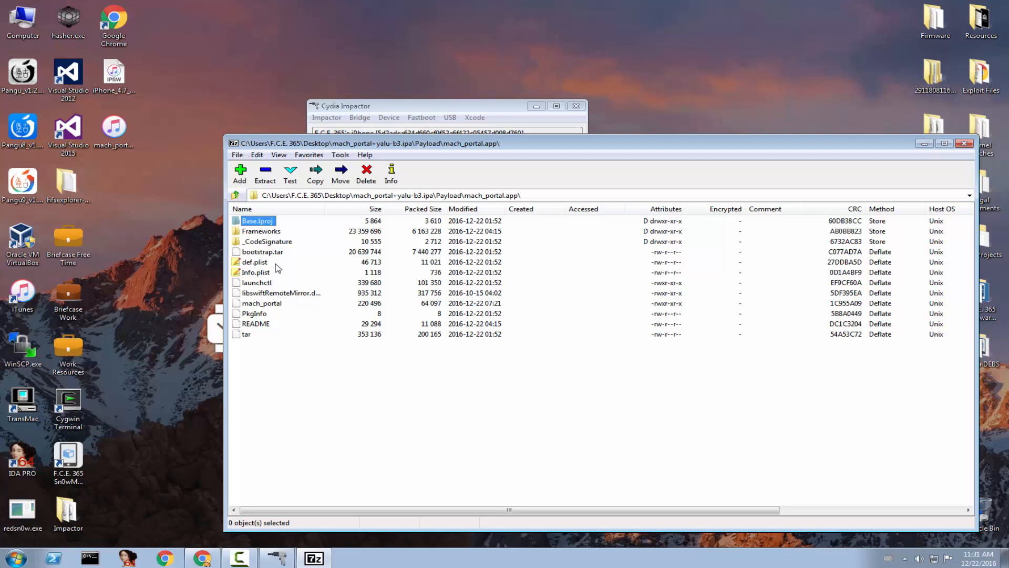
pyautogui.click(263, 252)
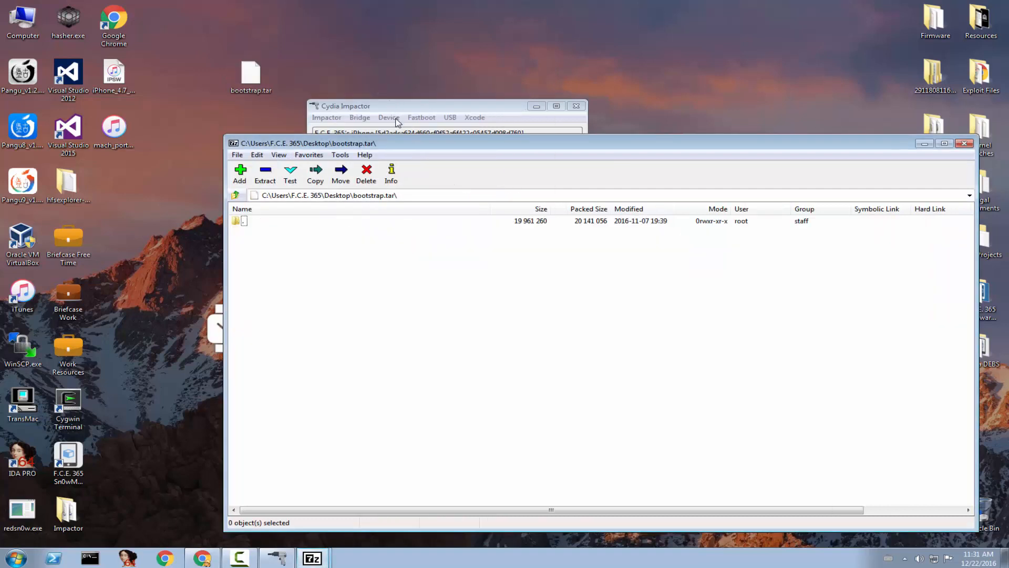
# Inspect bootstrap.tar's Applications folder with Cydia.app and its System/Library contents
pyautogui.doubleClick(243, 220)
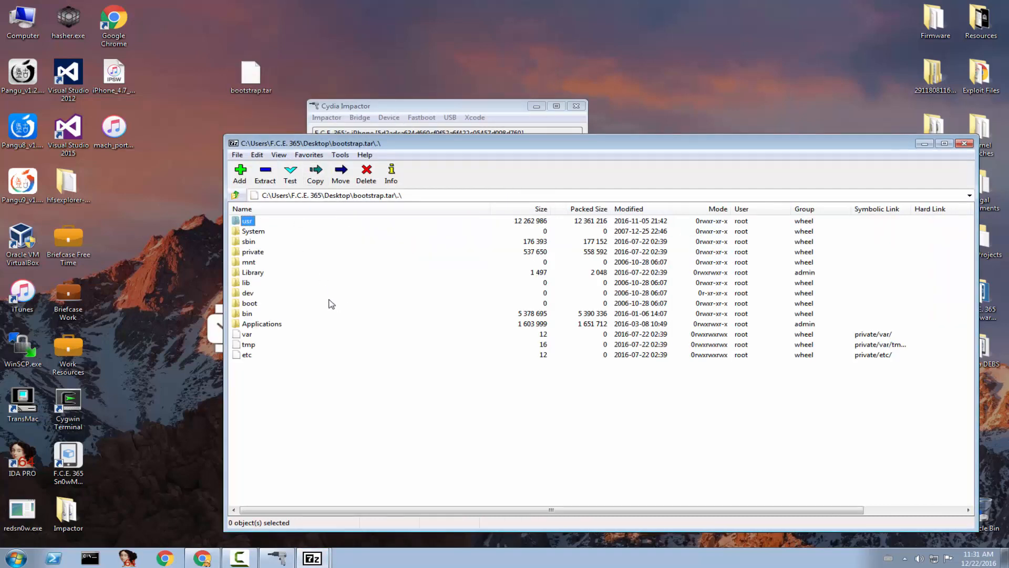
pyautogui.click(262, 324)
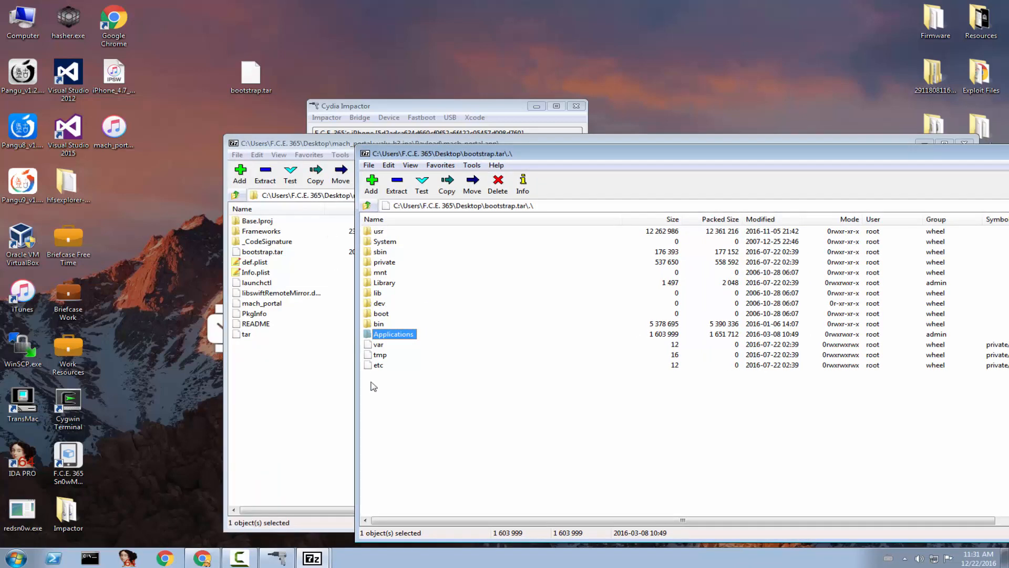
pyautogui.doubleClick(393, 333)
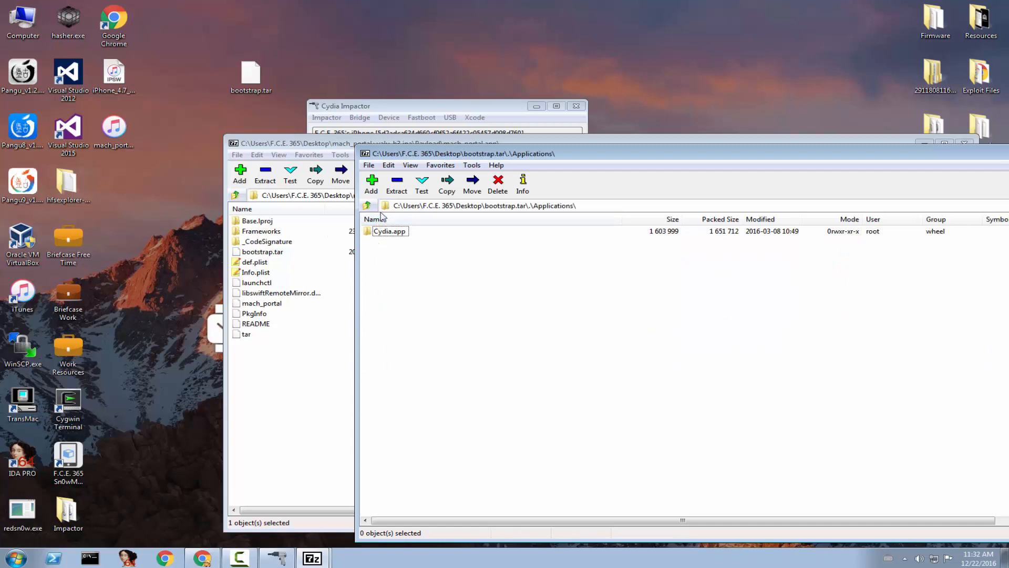
pyautogui.click(368, 204)
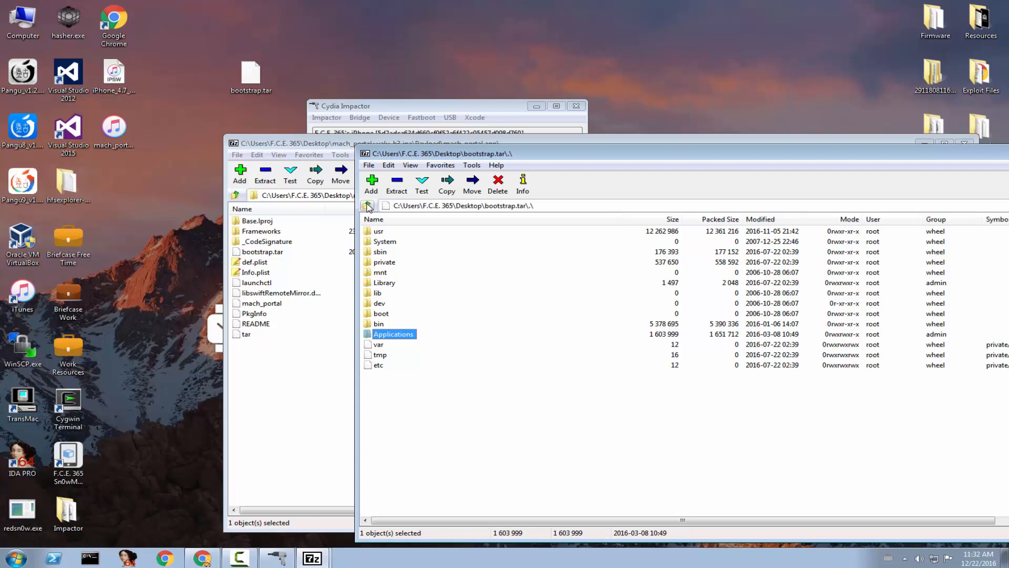
pyautogui.moveTo(383, 243)
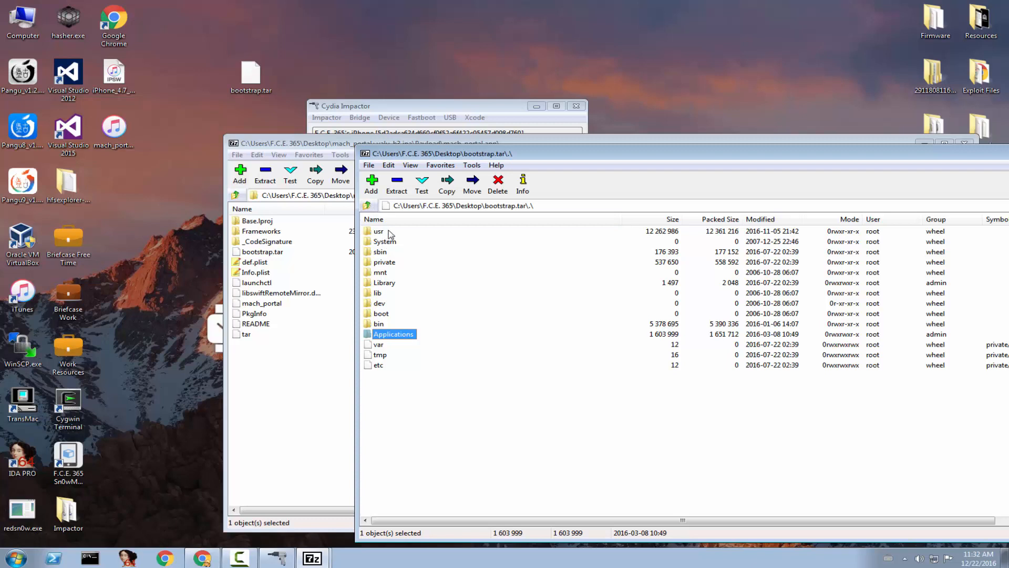
pyautogui.moveTo(392, 269)
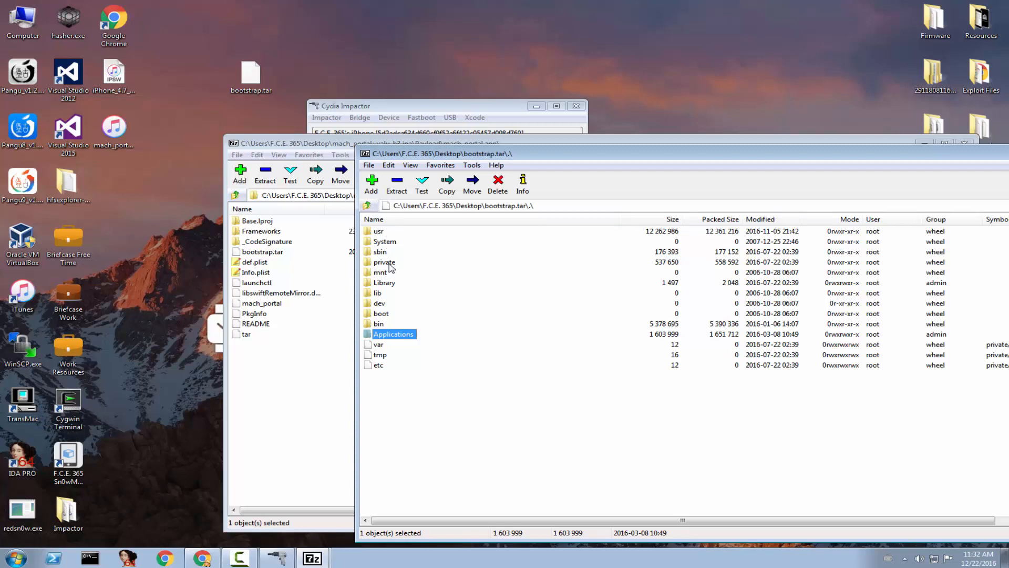
pyautogui.doubleClick(384, 241)
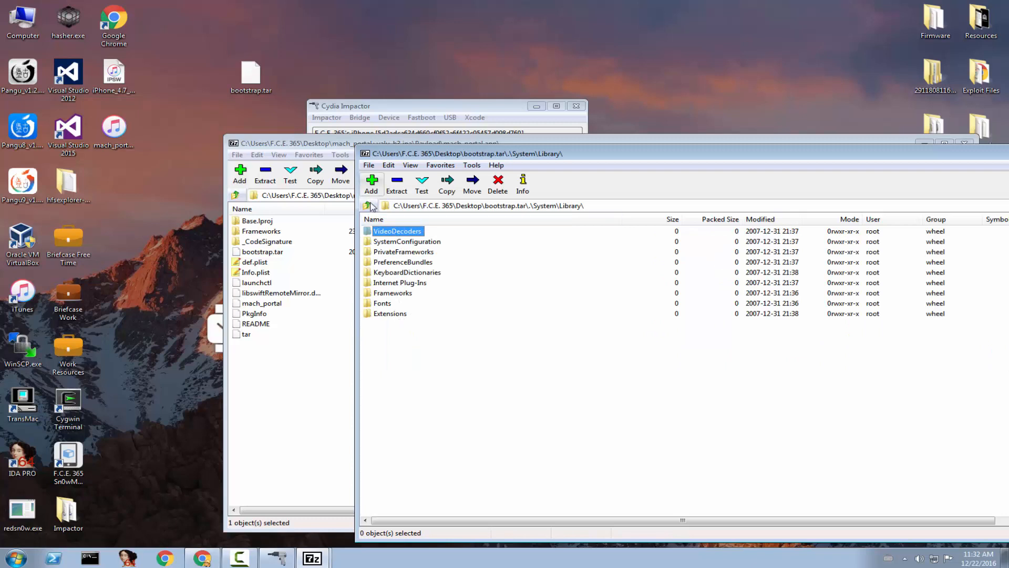
pyautogui.click(369, 206)
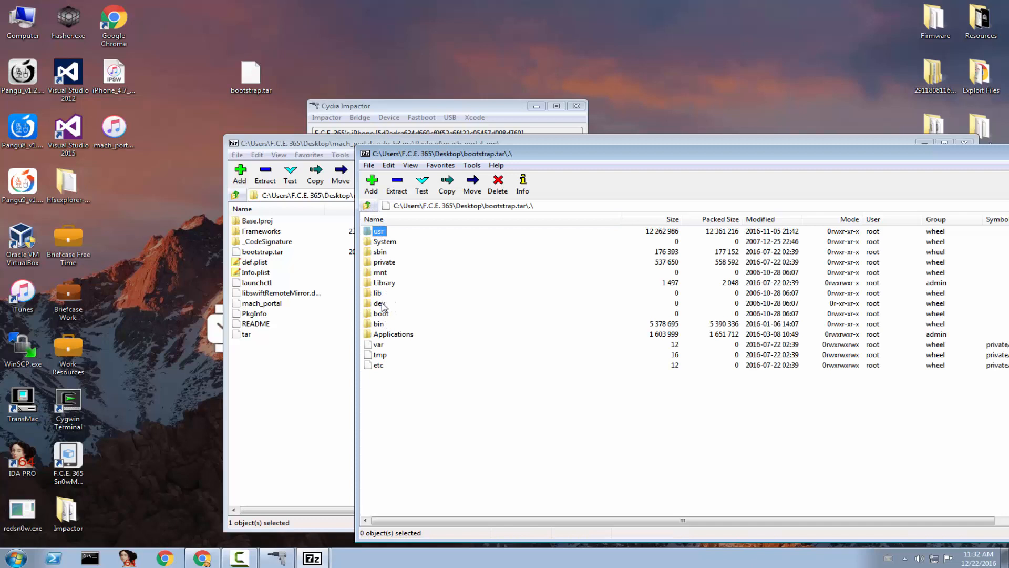
# Look through the boot and sbin folders, then drop the mach_portal yalu IPA onto Cydia Impactor
pyautogui.doubleClick(380, 313)
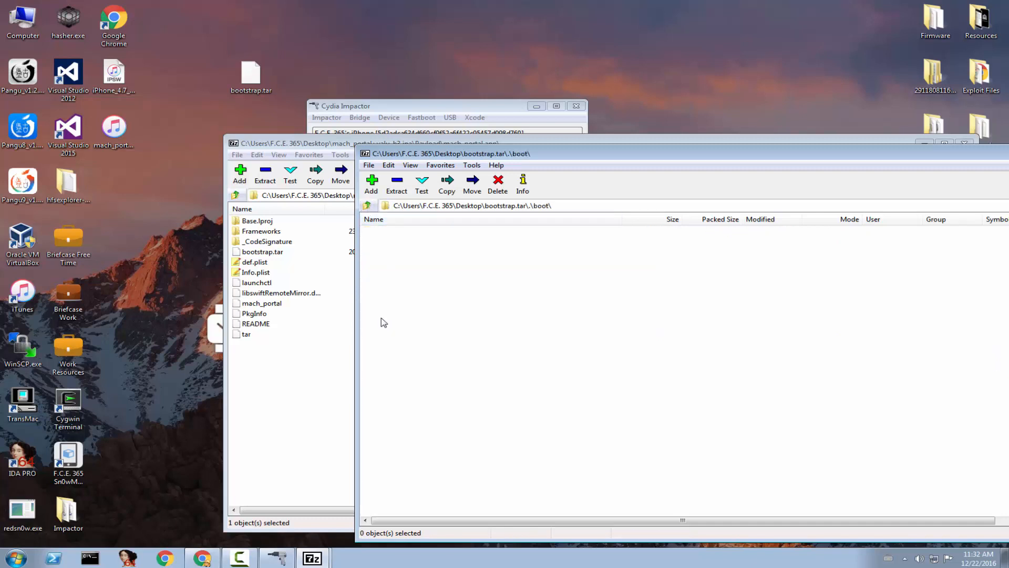
pyautogui.click(368, 206)
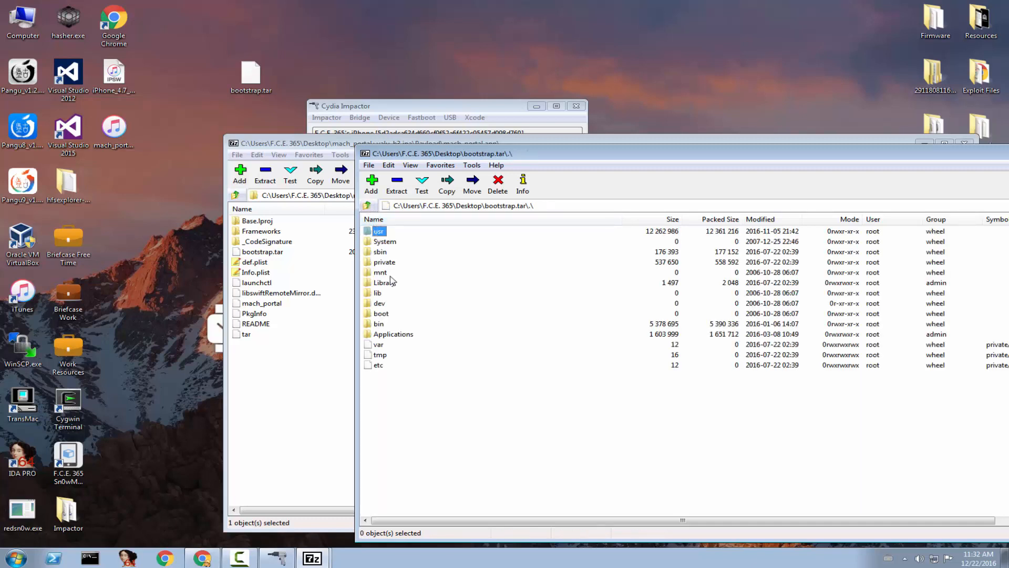
pyautogui.click(379, 251)
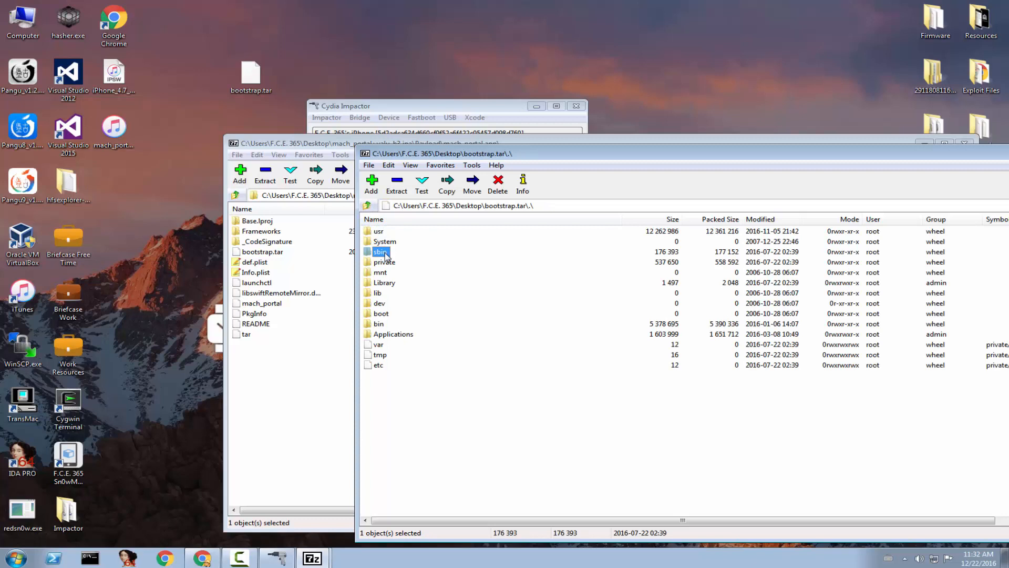
pyautogui.doubleClick(379, 252)
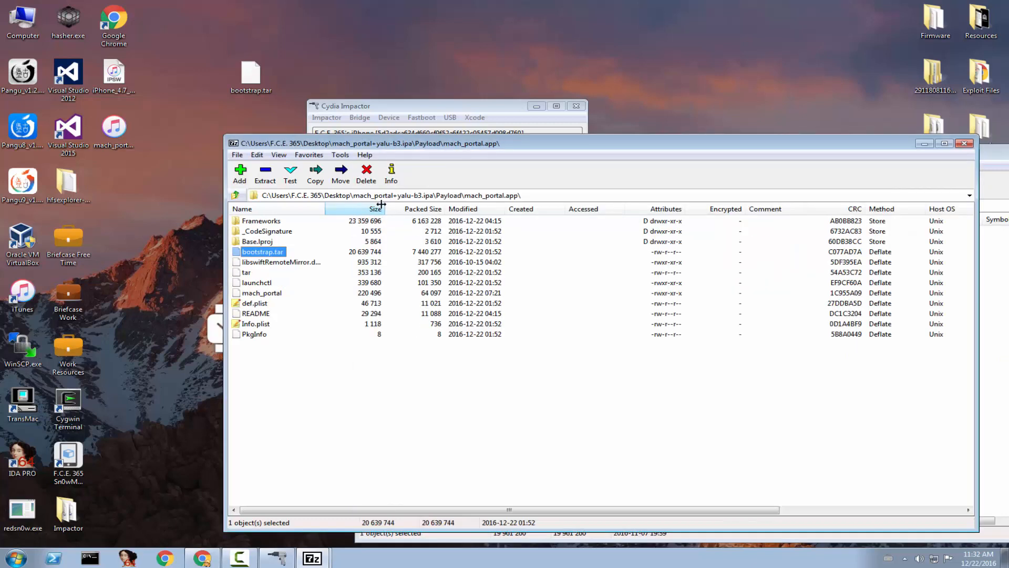
pyautogui.doubleClick(262, 252)
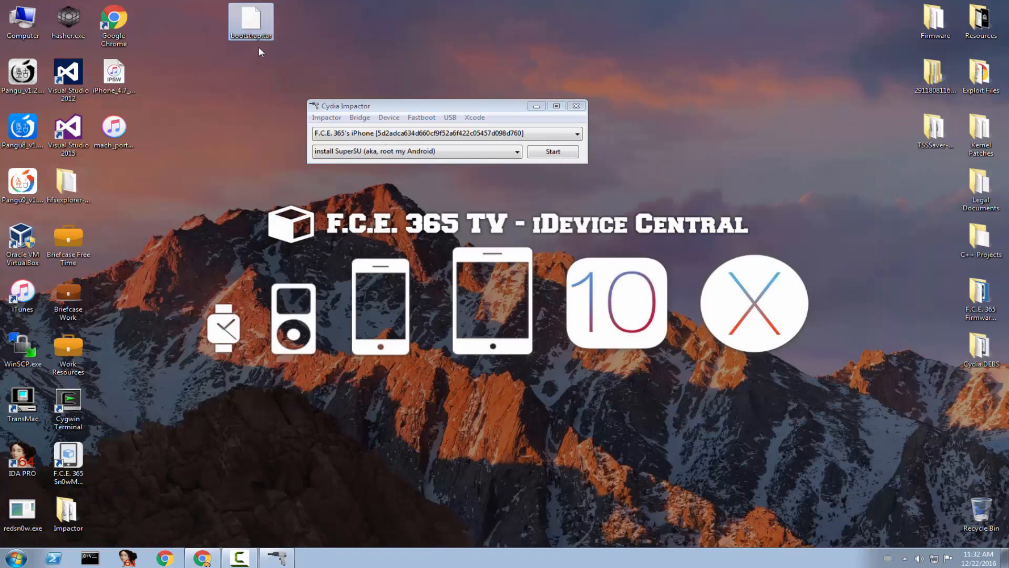
pyautogui.moveTo(242, 68)
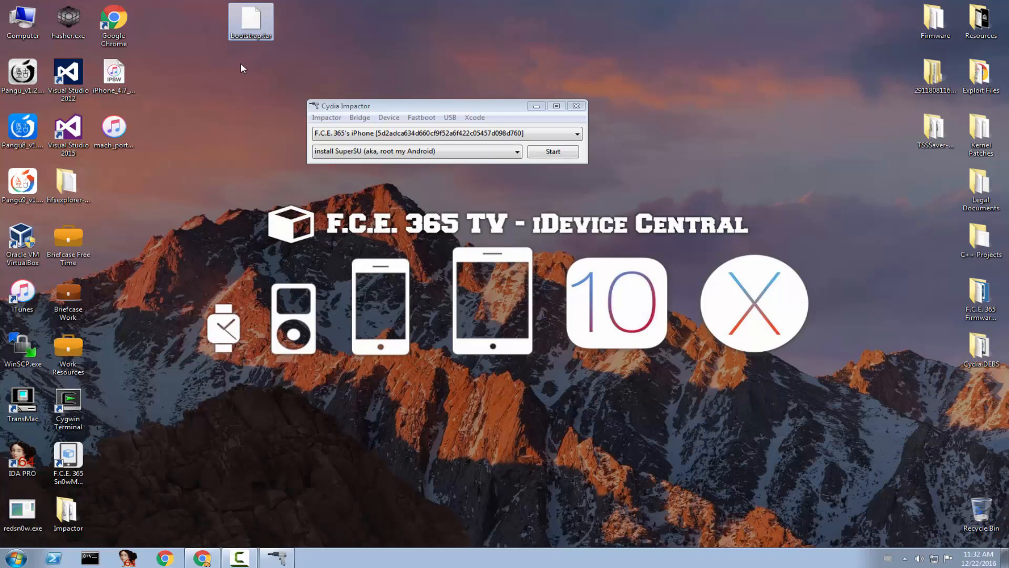
pyautogui.moveTo(232, 57)
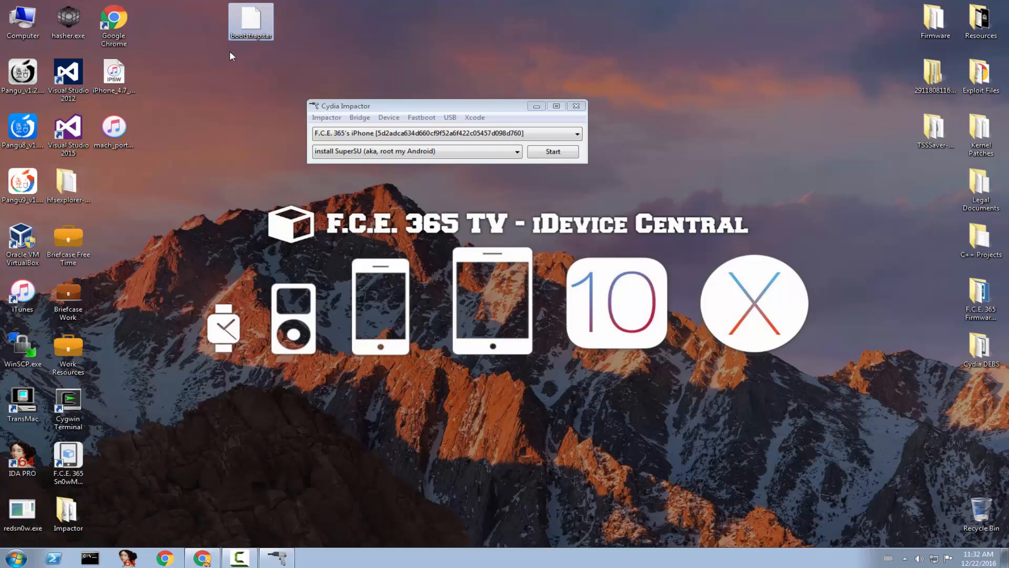
pyautogui.moveTo(166, 137)
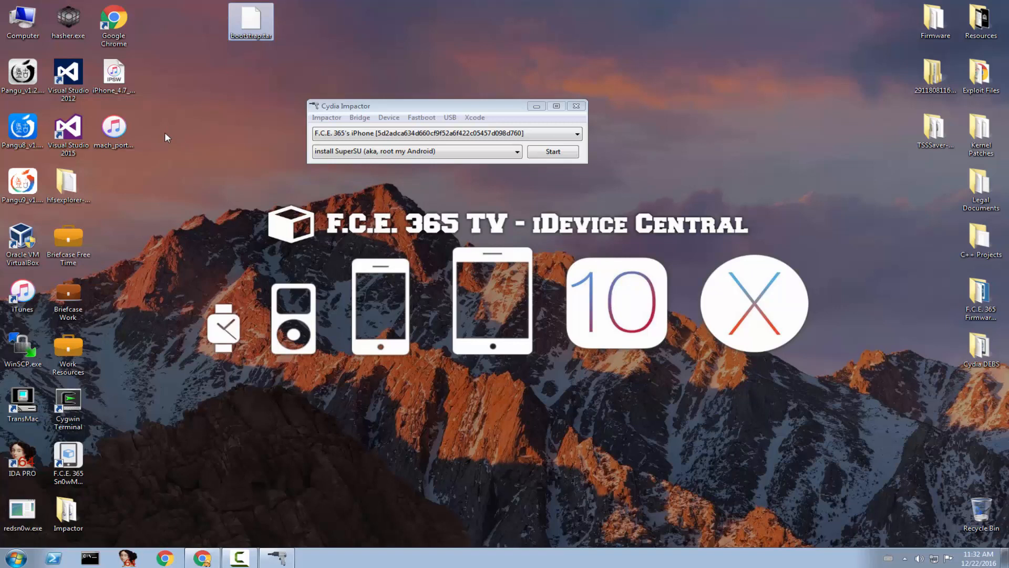
pyautogui.moveTo(114, 129); pyautogui.dragTo(388, 20)
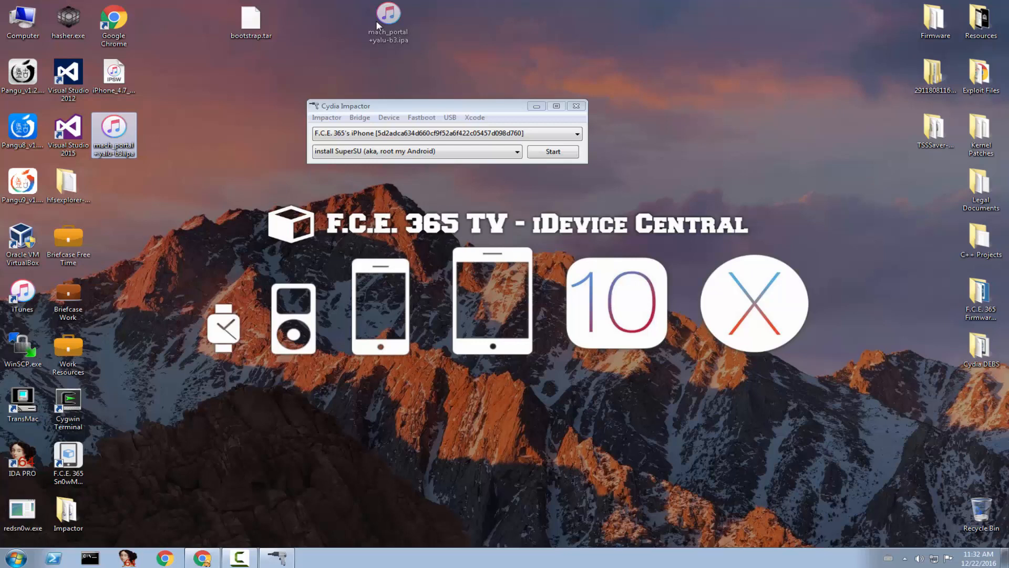
# Sign in with the Apple ID username and password and accept the developer certificate warning
pyautogui.click(552, 152)
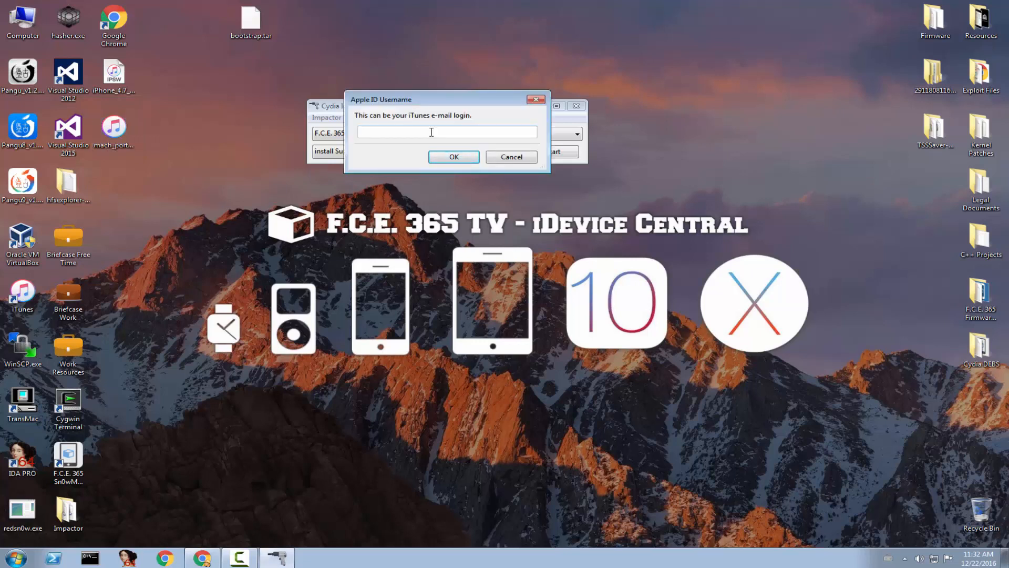
pyautogui.click(454, 156)
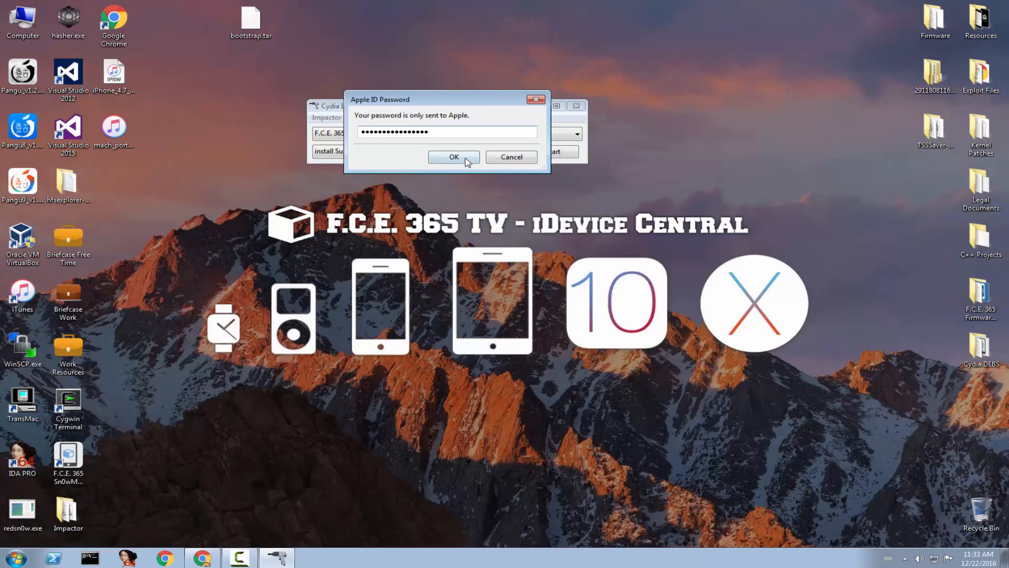
pyautogui.click(453, 157)
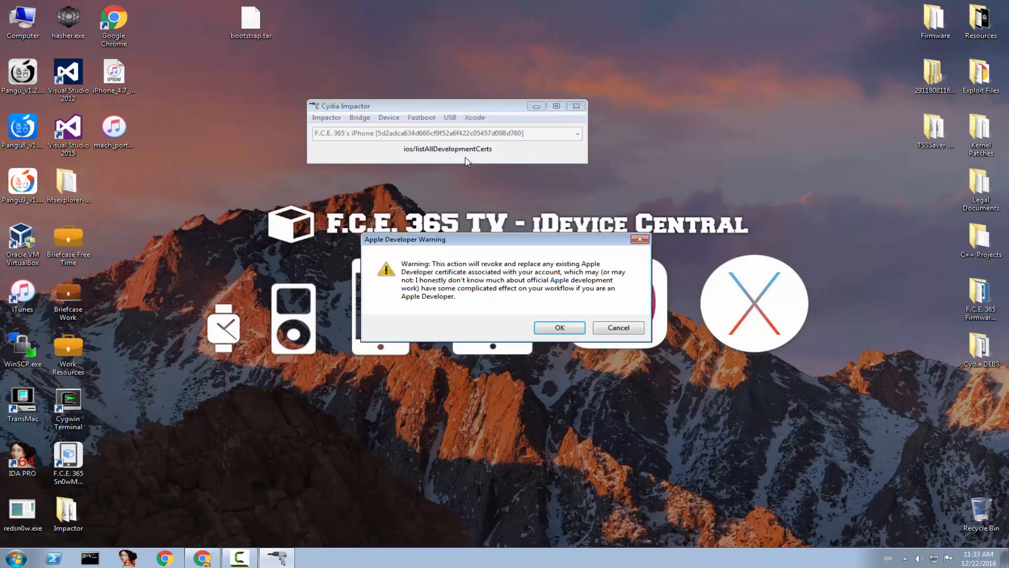
pyautogui.click(558, 327)
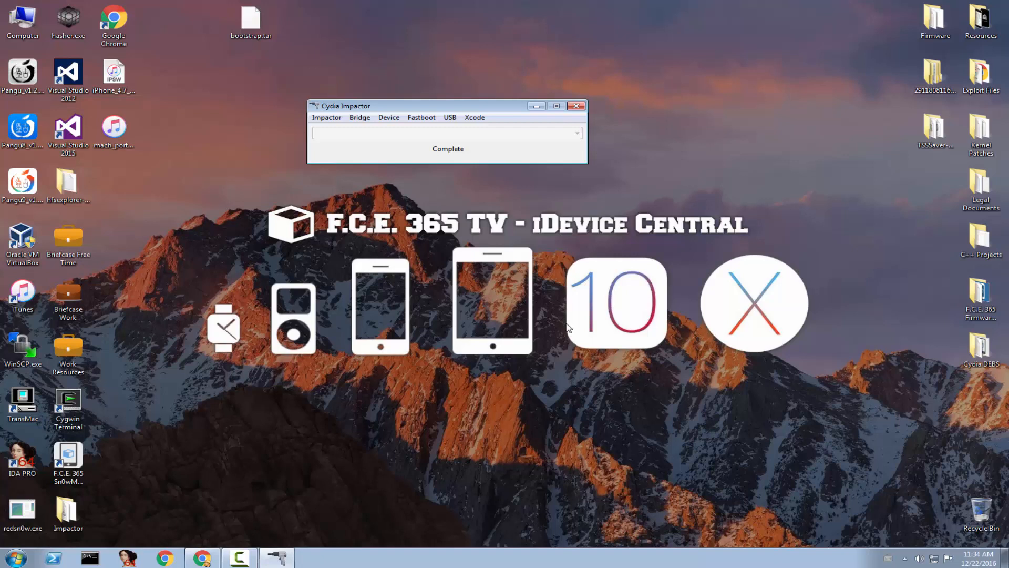
# Close Cydia Impactor once the IPA install reports Complete
pyautogui.click(576, 106)
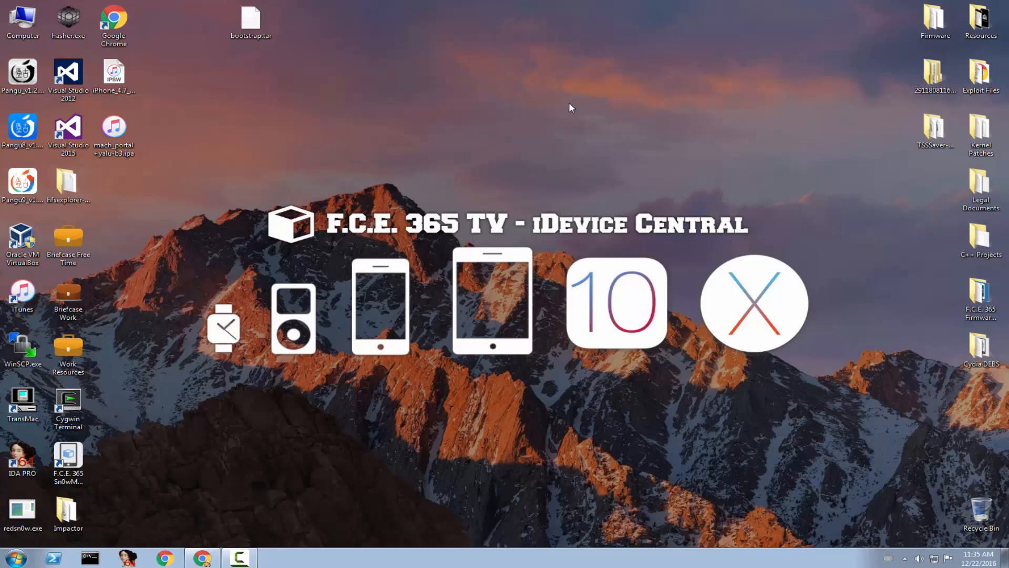
pyautogui.moveTo(652, 117)
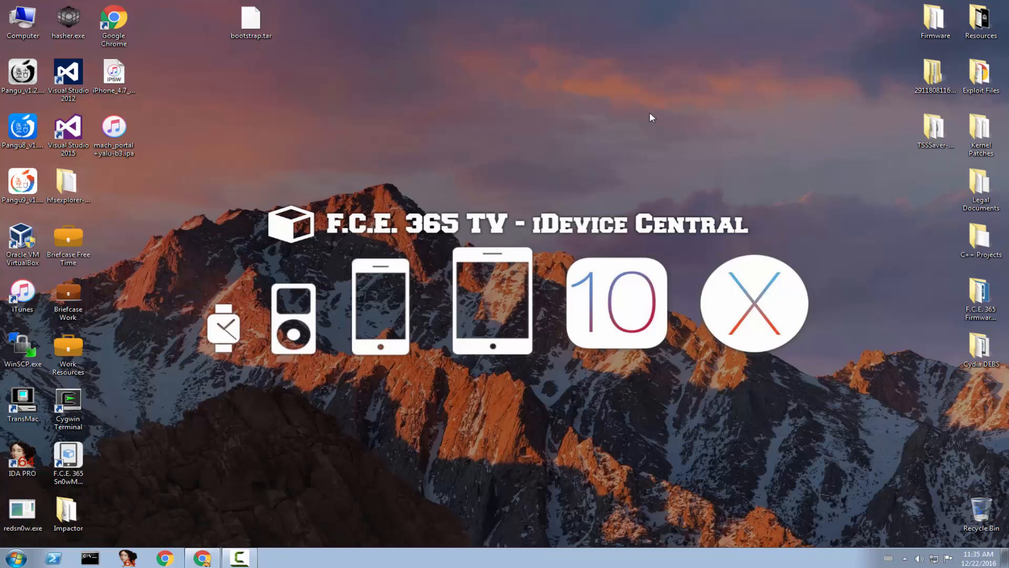
# Drag the bootstrap.tar icon to a new position on the desktop
pyautogui.click(251, 21)
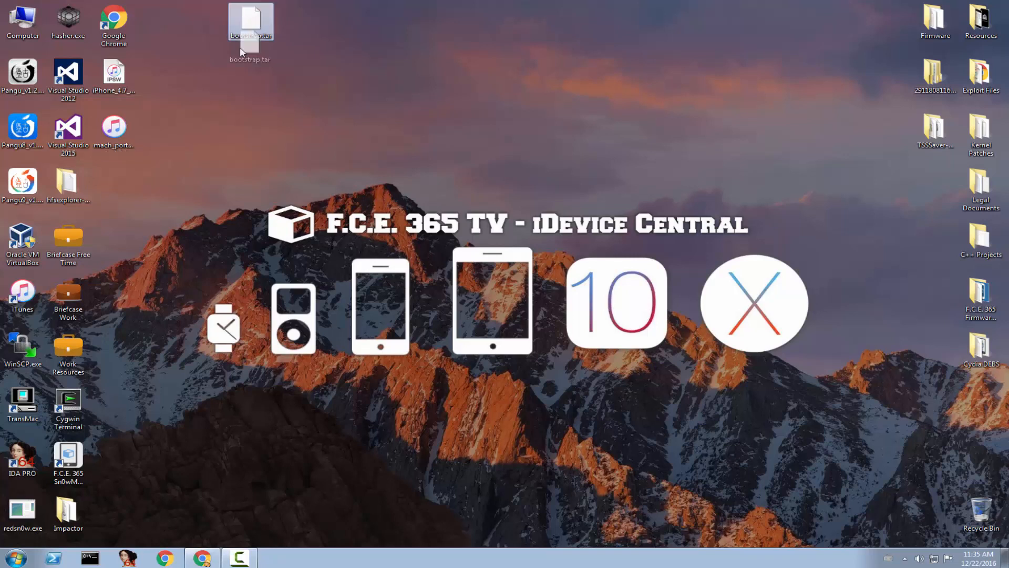
pyautogui.moveTo(250, 26); pyautogui.dragTo(113, 184)
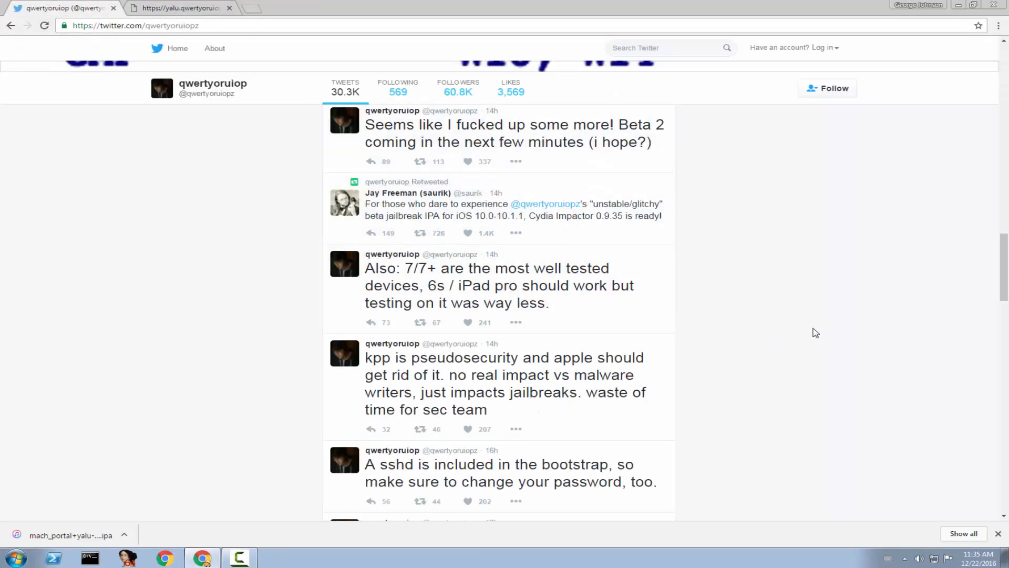
# Scroll the qwertyoruiop profile through the Beta 2 upload tweets, then switch to the yalu download page
pyautogui.scroll(-3)
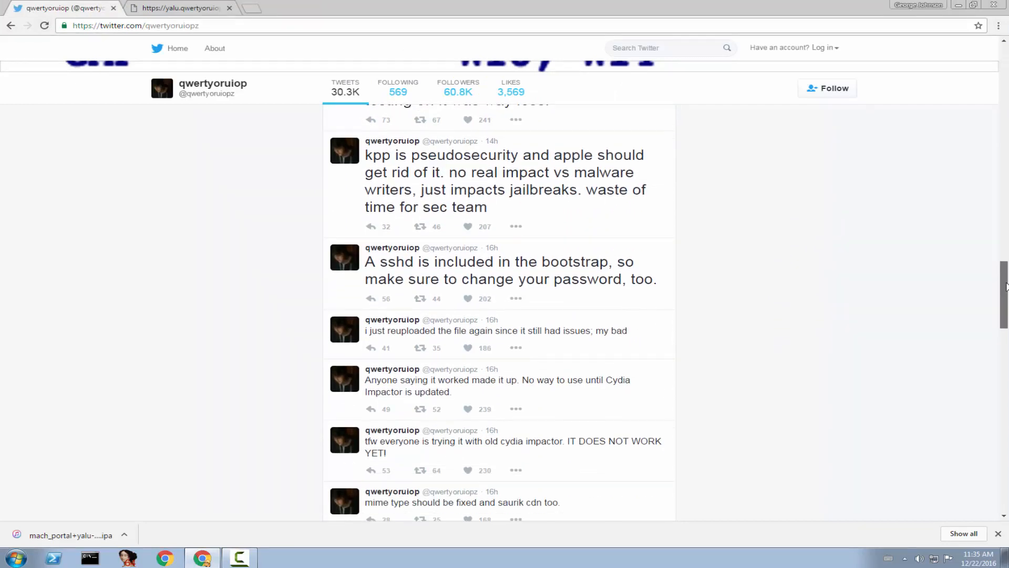
pyautogui.scroll(3)
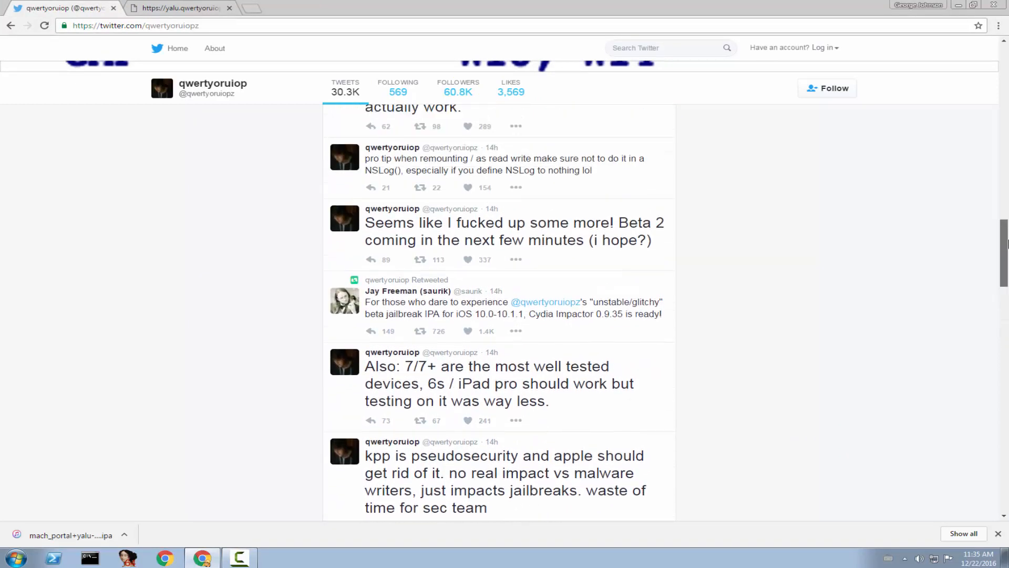
pyautogui.scroll(3)
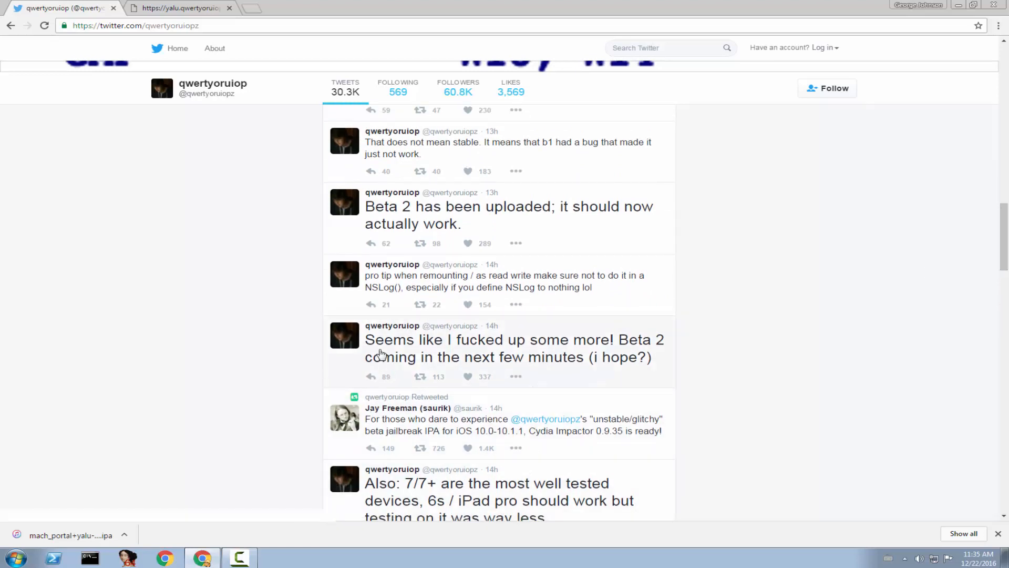
pyautogui.moveTo(623, 345)
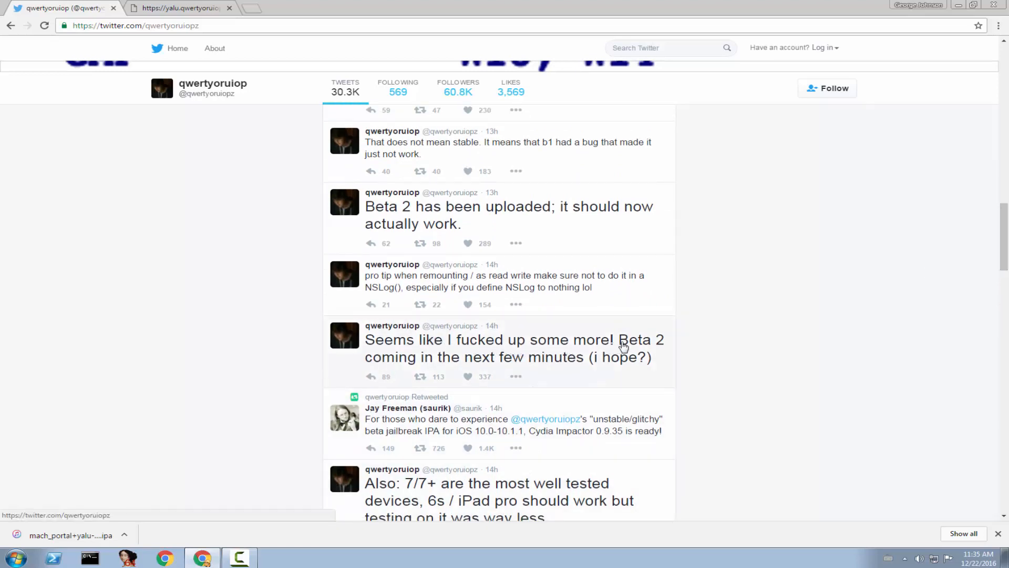
pyautogui.moveTo(654, 363)
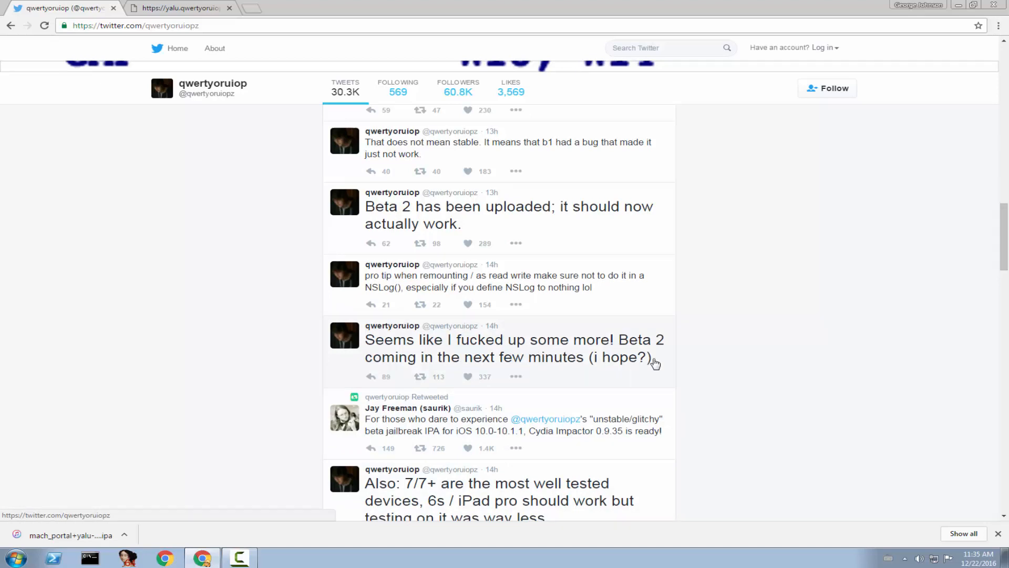
pyautogui.moveTo(612, 373)
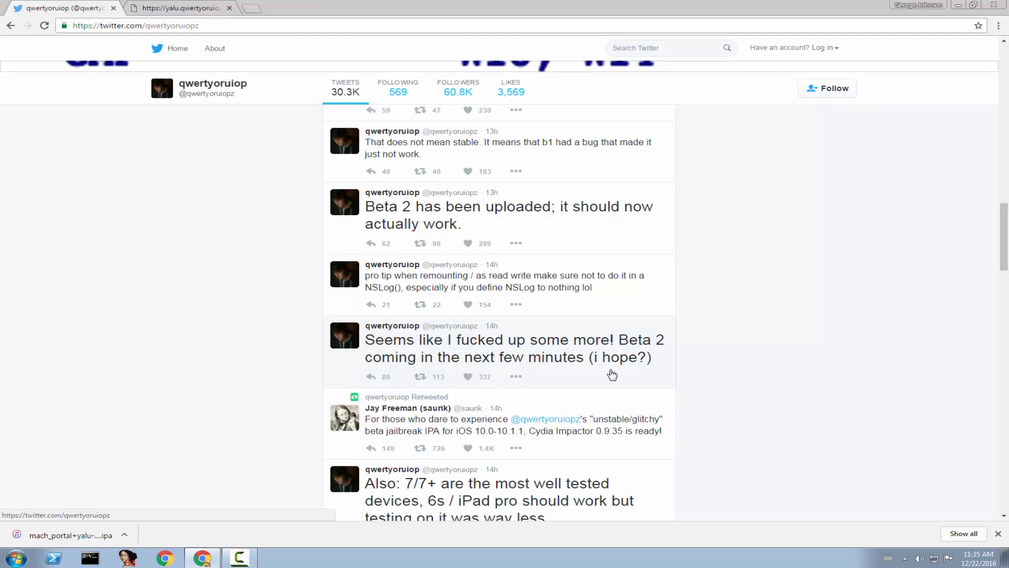
pyautogui.click(181, 8)
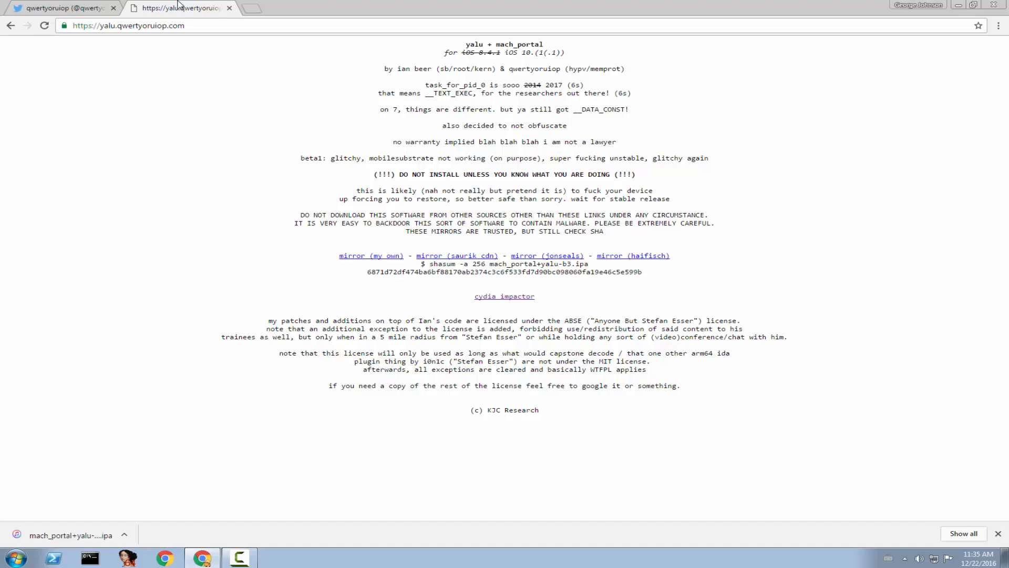
pyautogui.moveTo(412, 190)
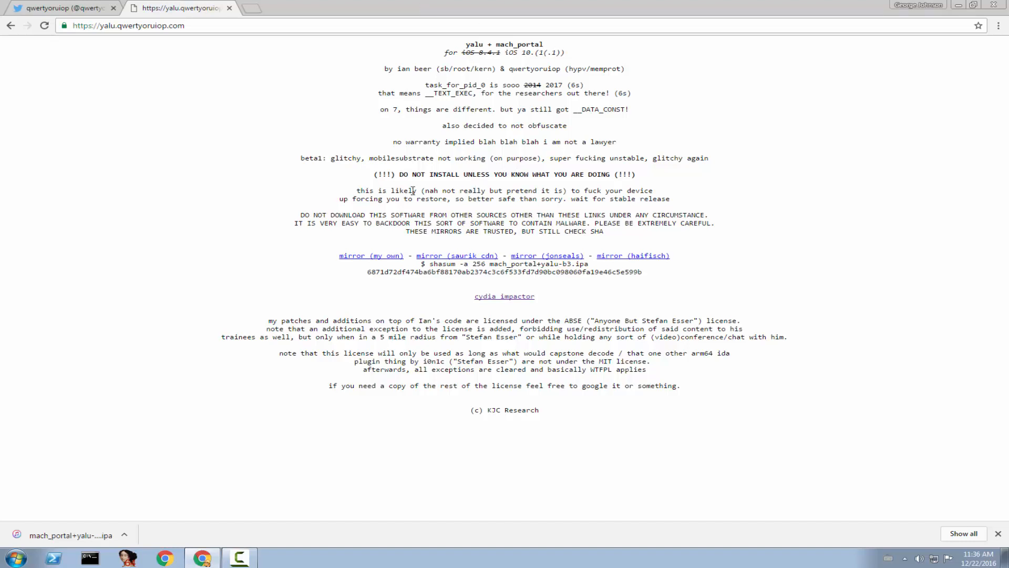
pyautogui.moveTo(276, 321)
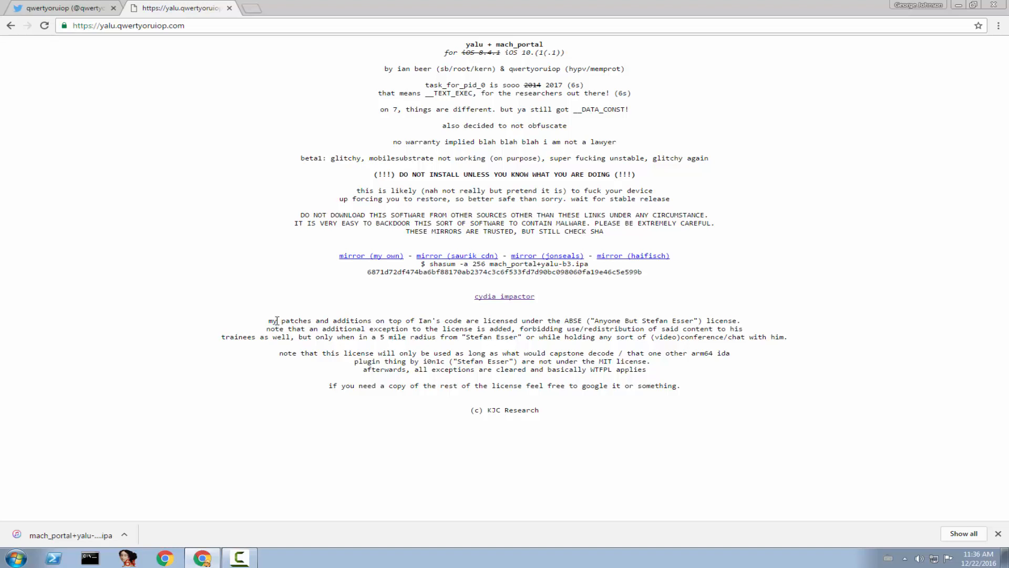
pyautogui.moveTo(388, 254)
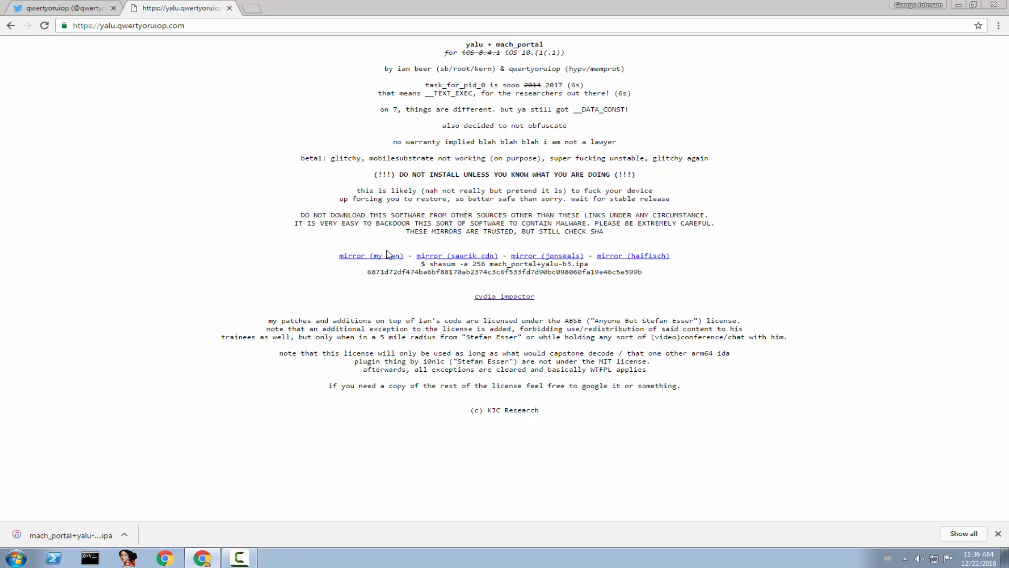
pyautogui.moveTo(391, 219)
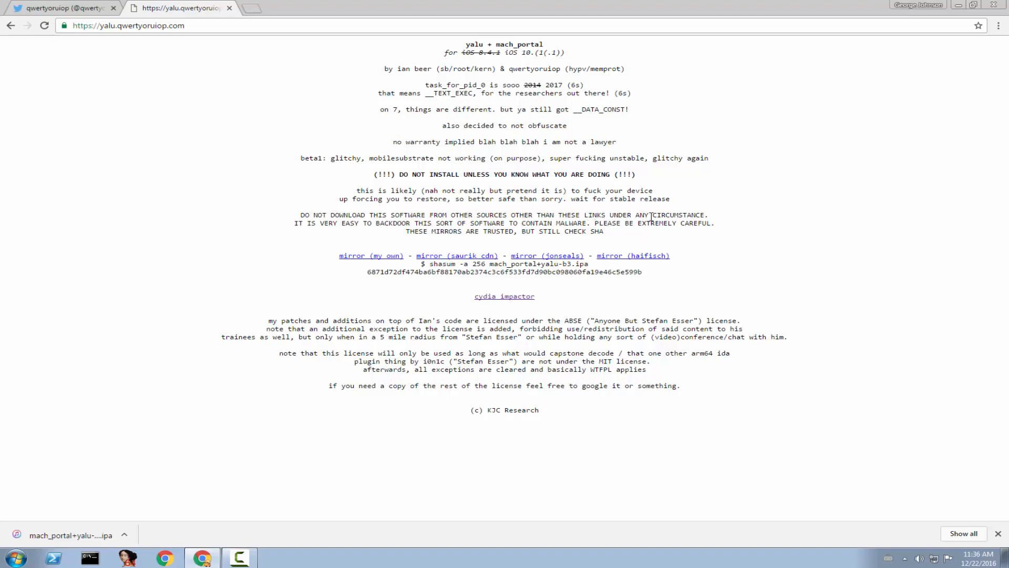
pyautogui.moveTo(362, 222)
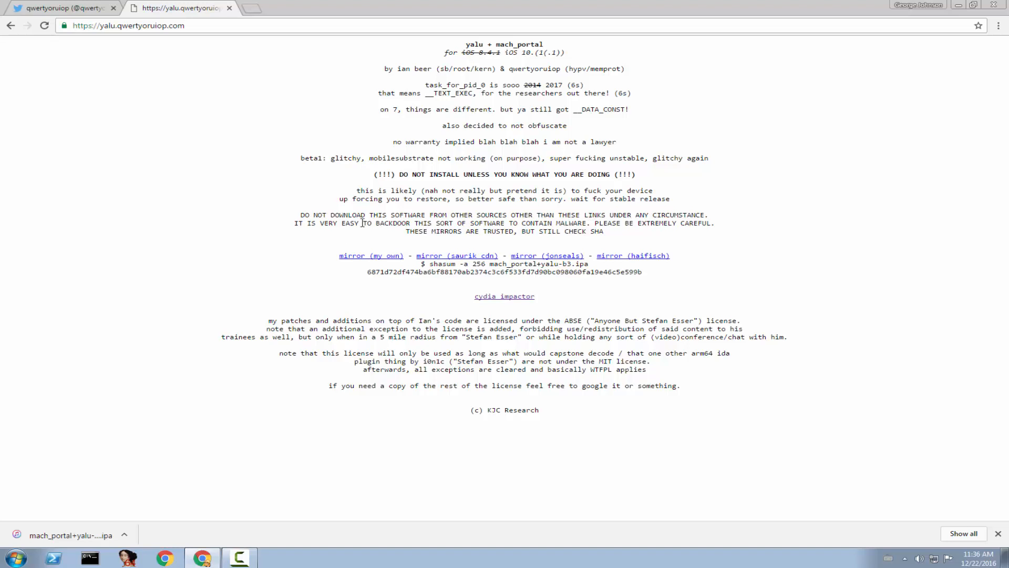
pyautogui.moveTo(502, 232)
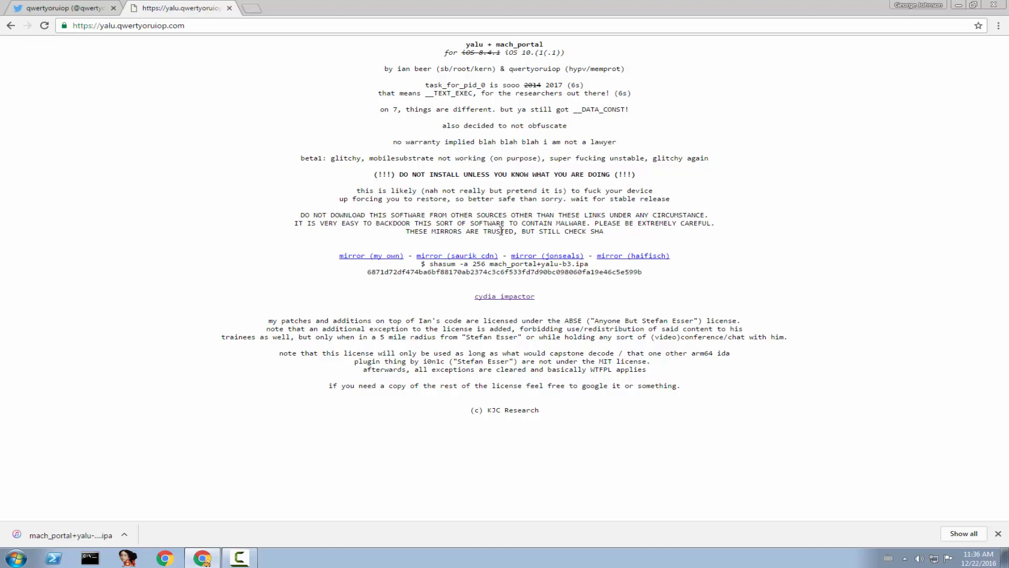
pyautogui.moveTo(623, 247)
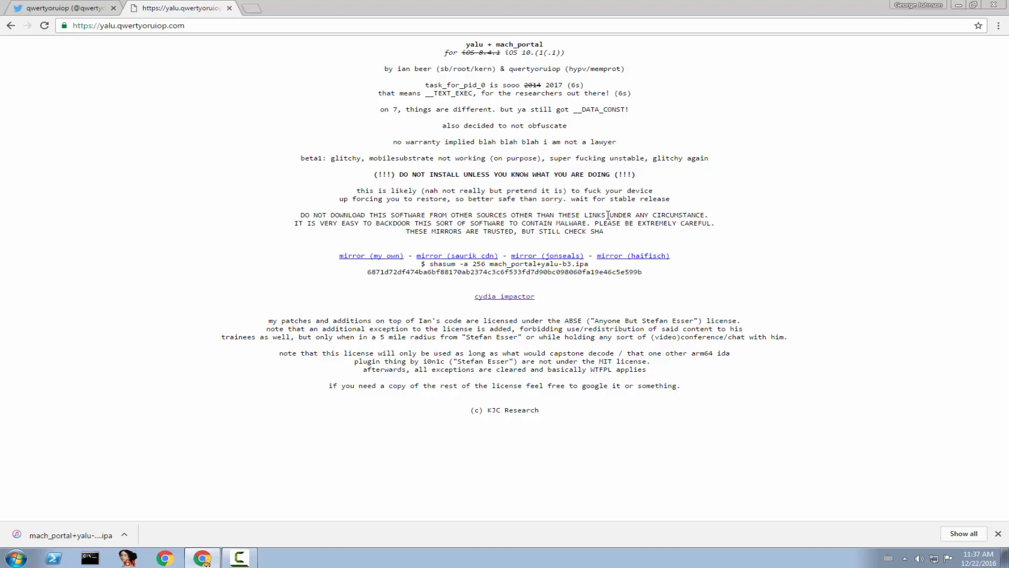
pyautogui.moveTo(571, 235)
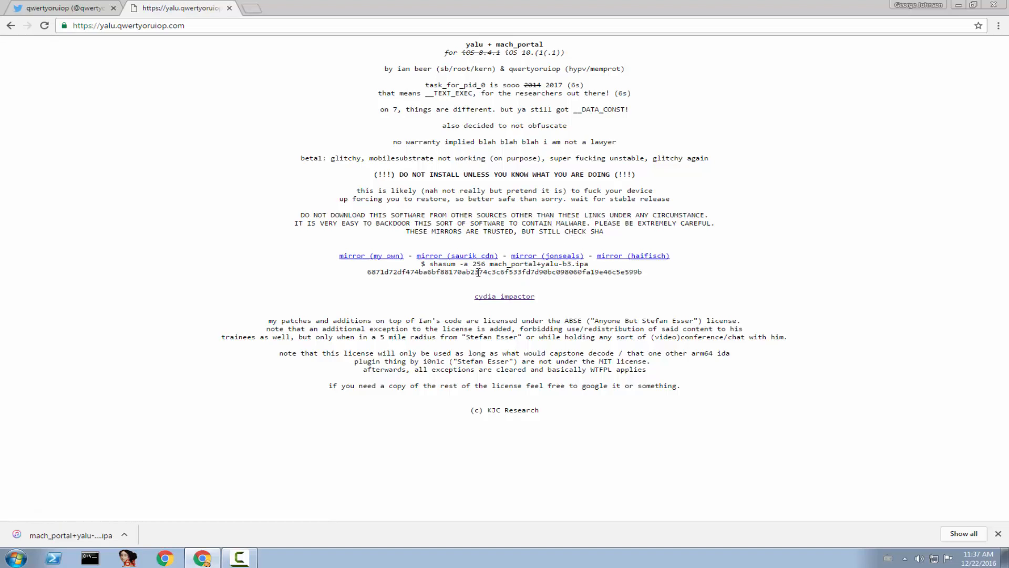
pyautogui.moveTo(372, 256)
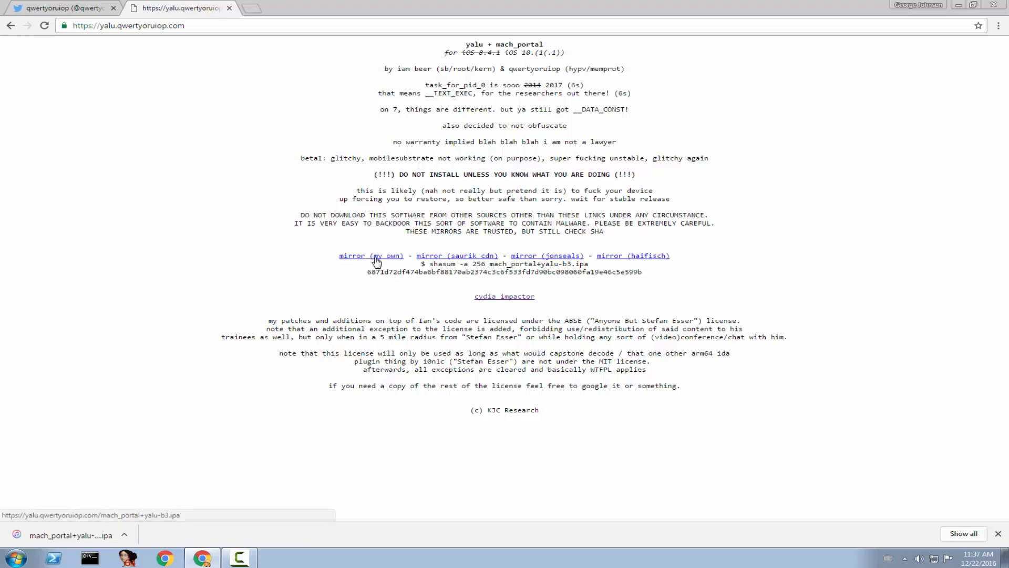
pyautogui.moveTo(456, 256)
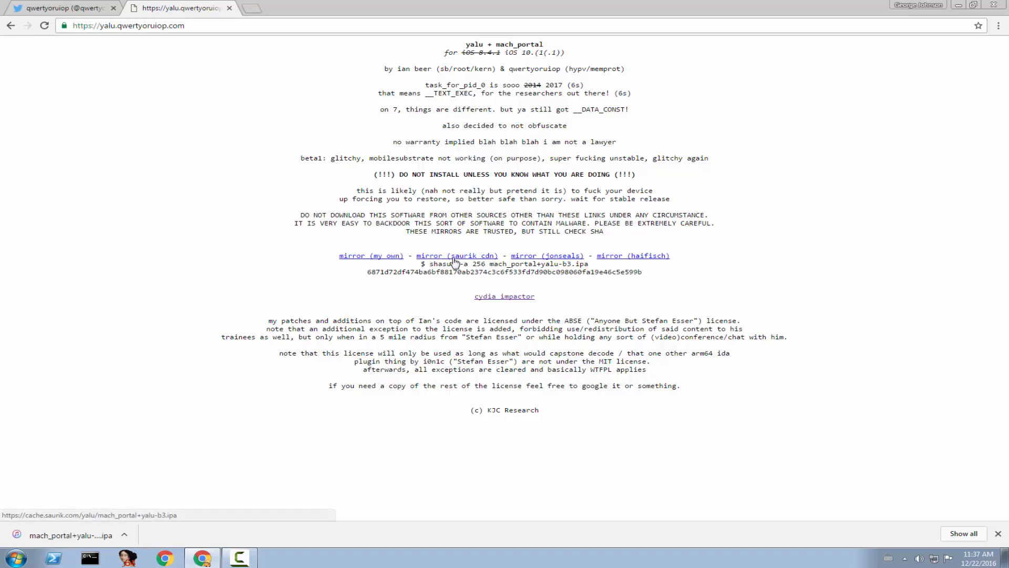
pyautogui.moveTo(502, 255)
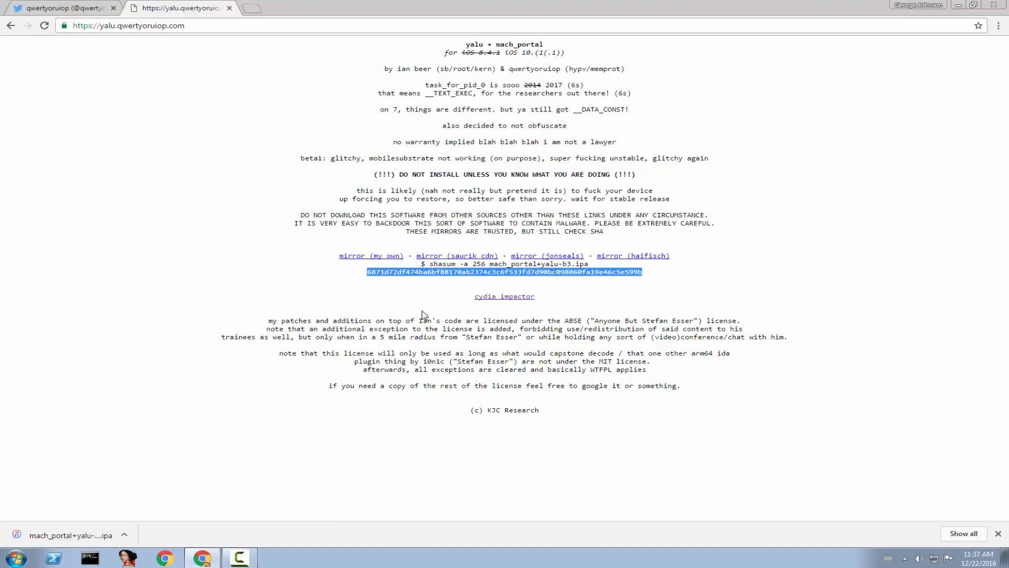
pyautogui.moveTo(443, 290)
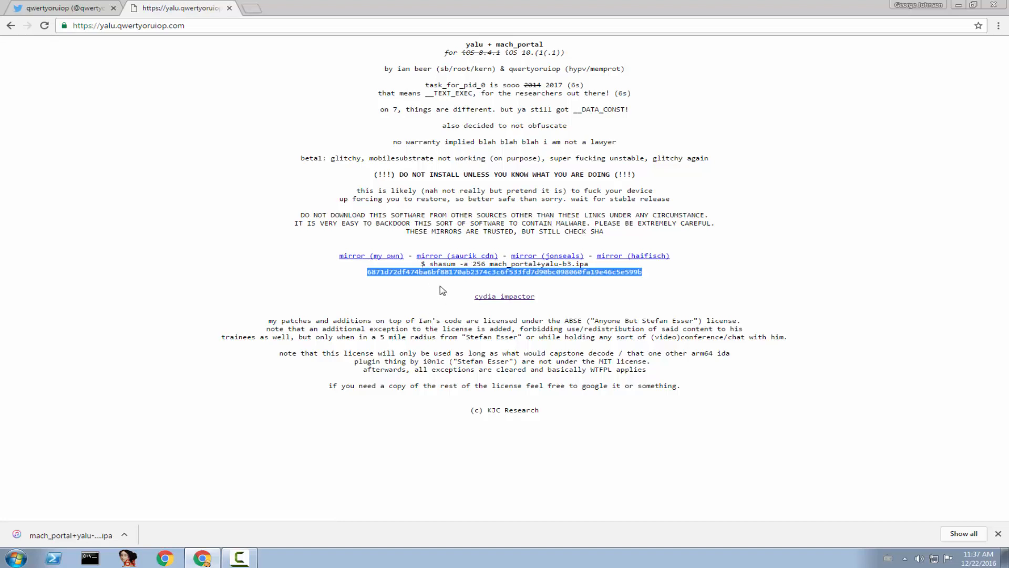
pyautogui.moveTo(594, 92)
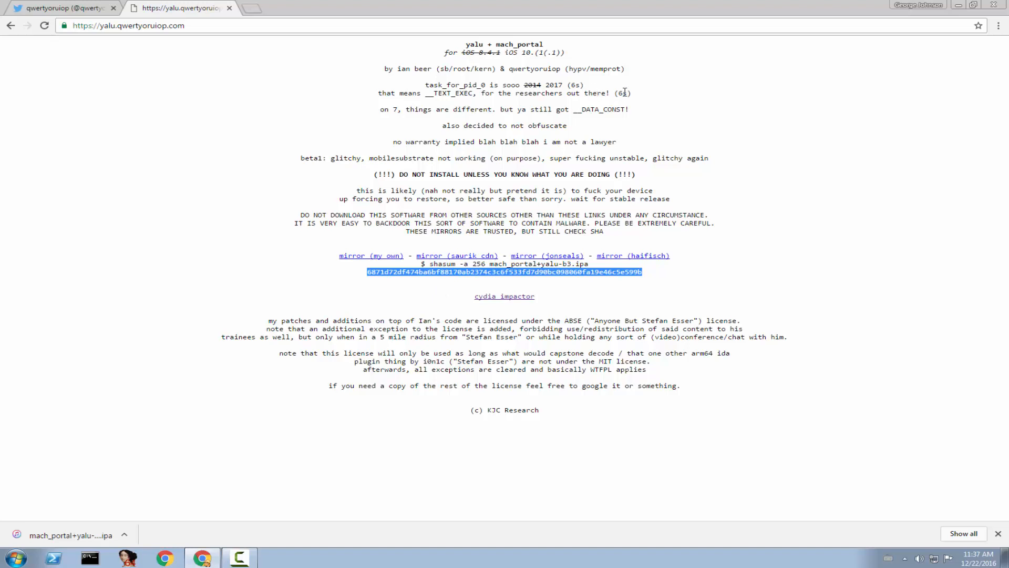
pyautogui.moveTo(517, 90)
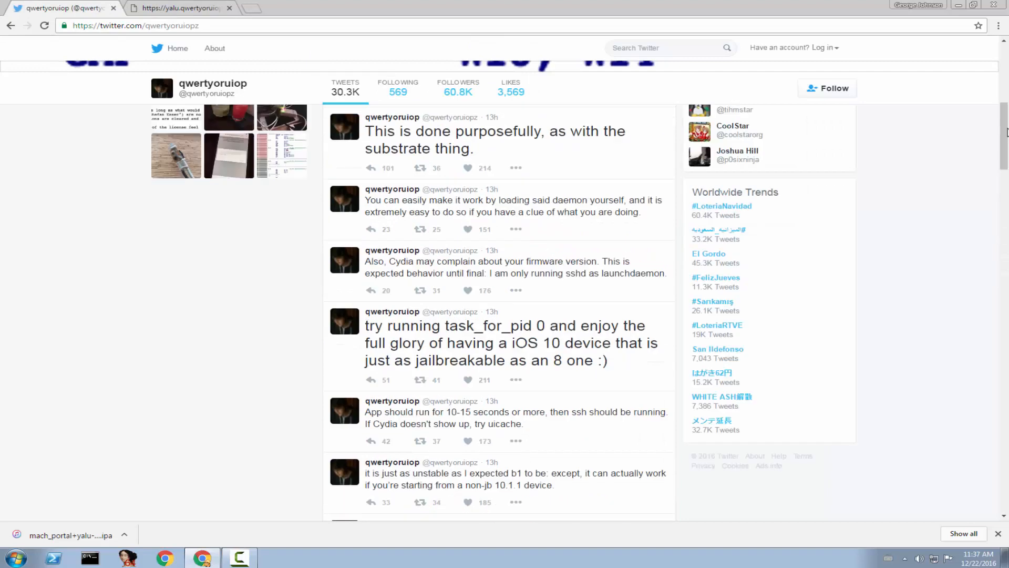
# Scroll the developer's Twitter profile back to its top after reviewing the yalu checksum
pyautogui.scroll(3)
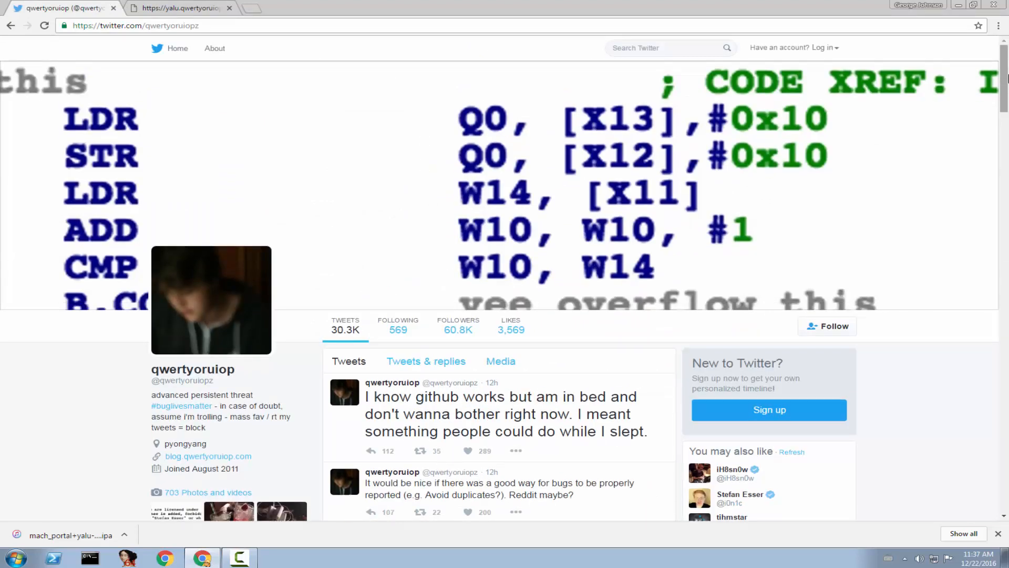